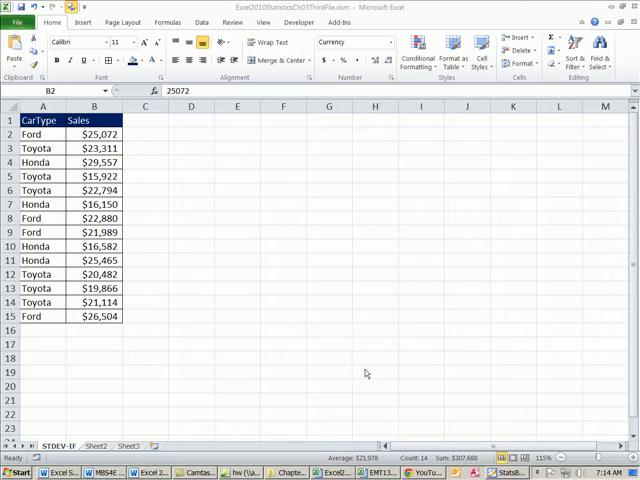
pyautogui.moveTo(148, 330)
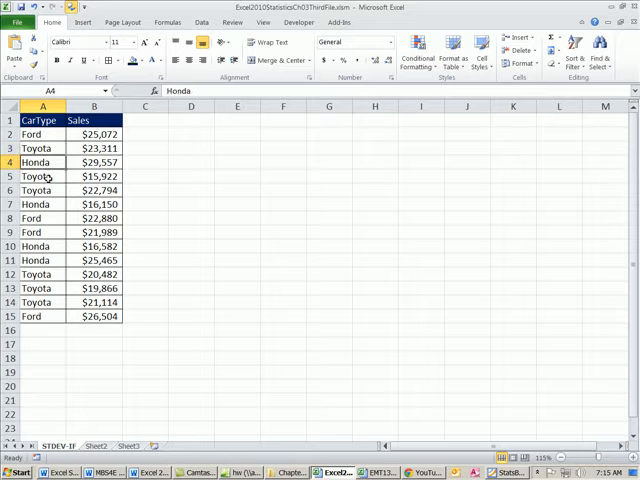
# Step: Select the Ford records in the car sales table
pyautogui.click(94, 190)
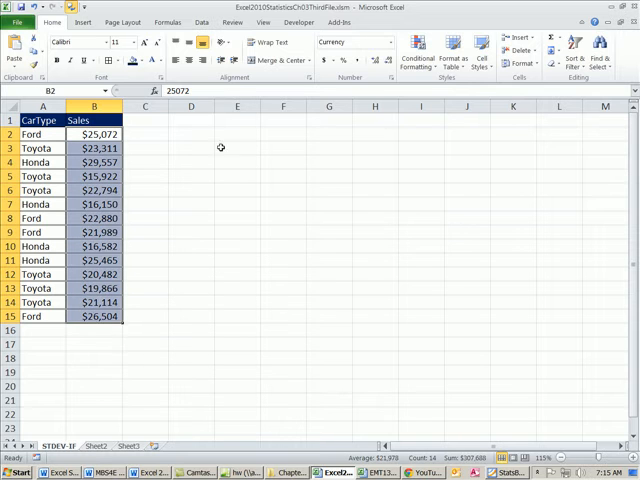
pyautogui.moveTo(185, 150)
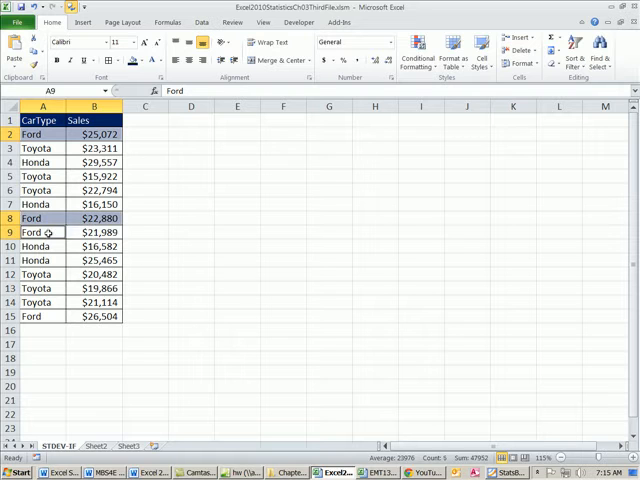
pyautogui.click(42, 316)
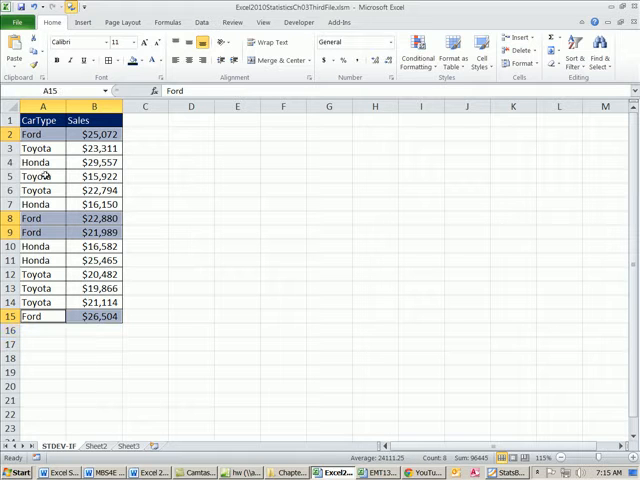
pyautogui.moveTo(94, 175)
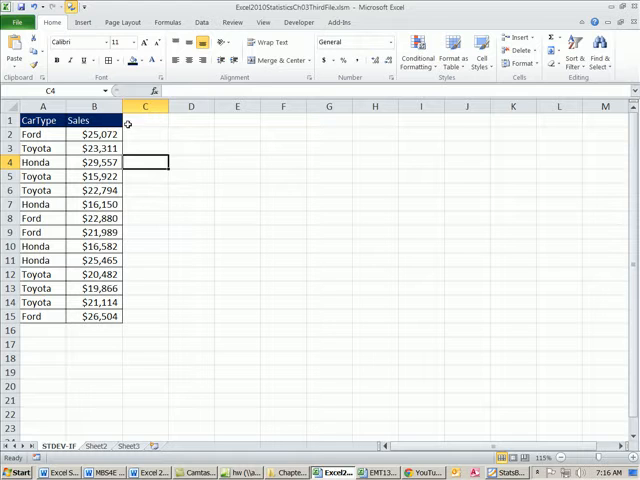
pyautogui.click(146, 107)
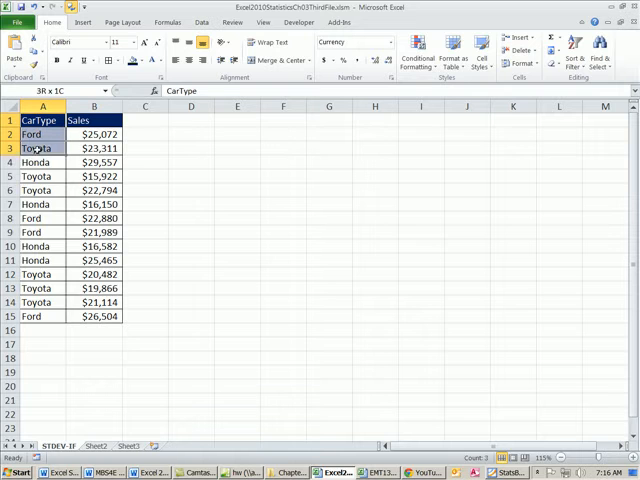
# Step: Use Advanced Filter on A1:A15 to copy unique car types to E1
pyautogui.click(42, 120)
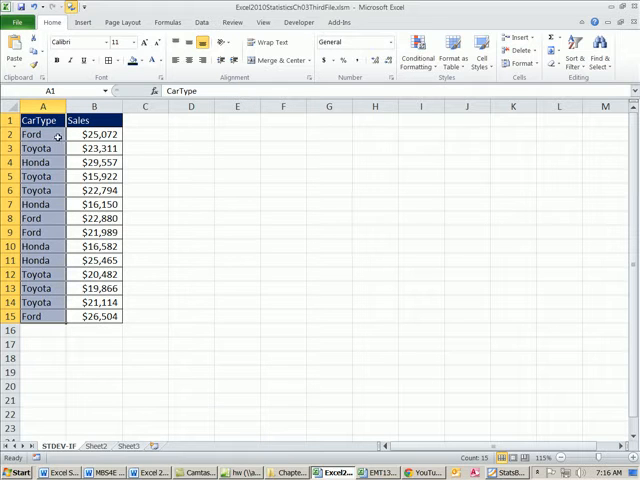
pyautogui.moveTo(183, 141)
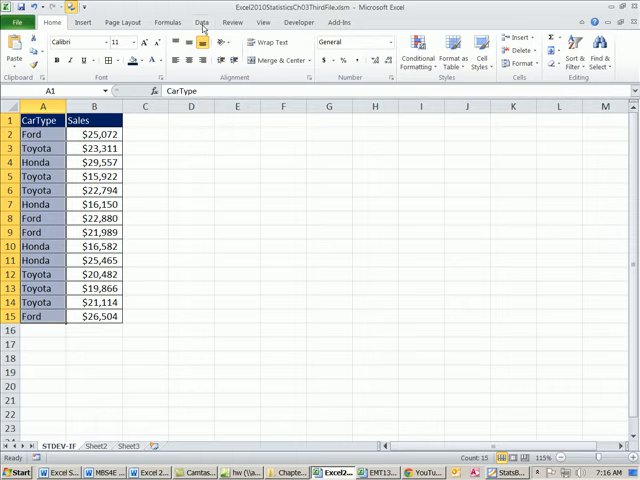
pyautogui.click(306, 58)
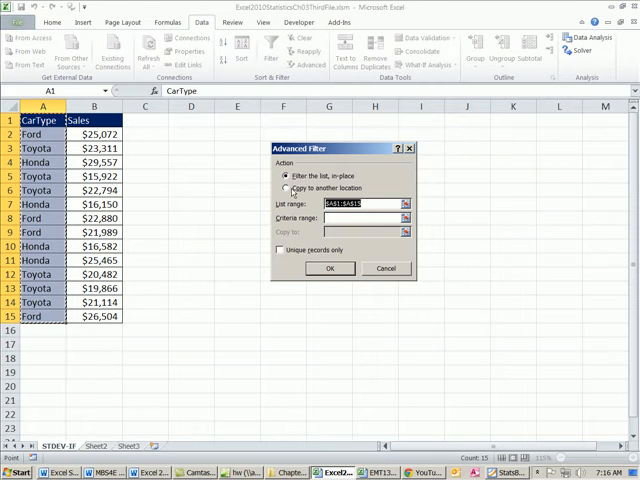
pyautogui.click(285, 188)
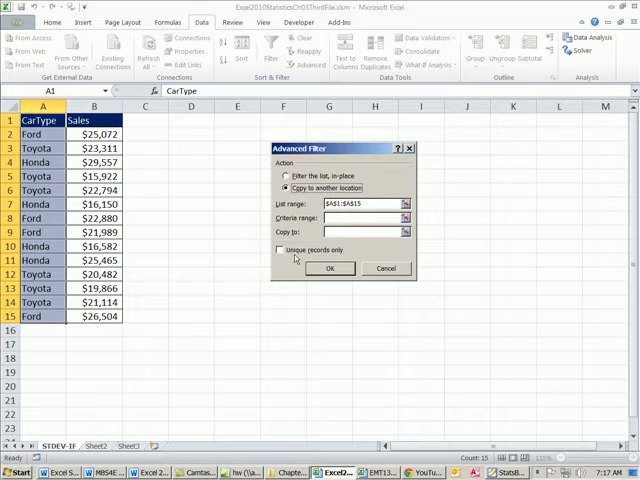
pyautogui.click(280, 250)
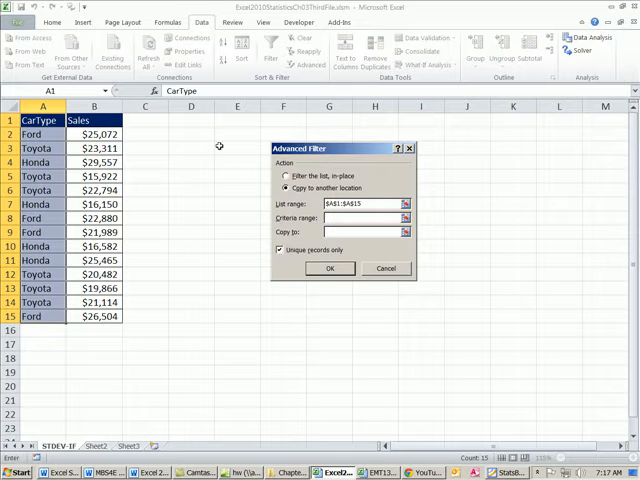
pyautogui.moveTo(237, 121)
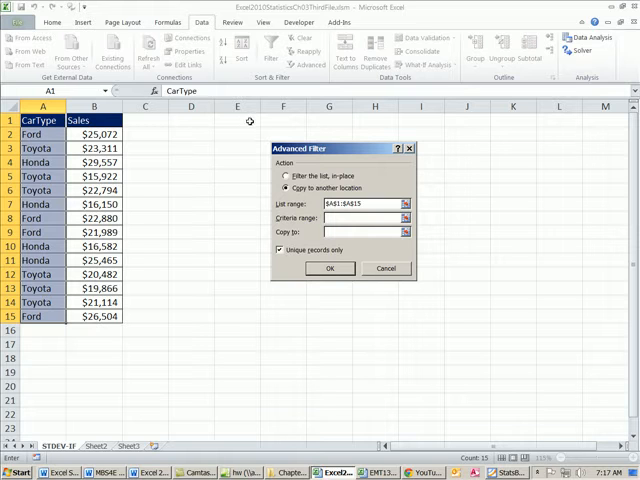
pyautogui.click(237, 134)
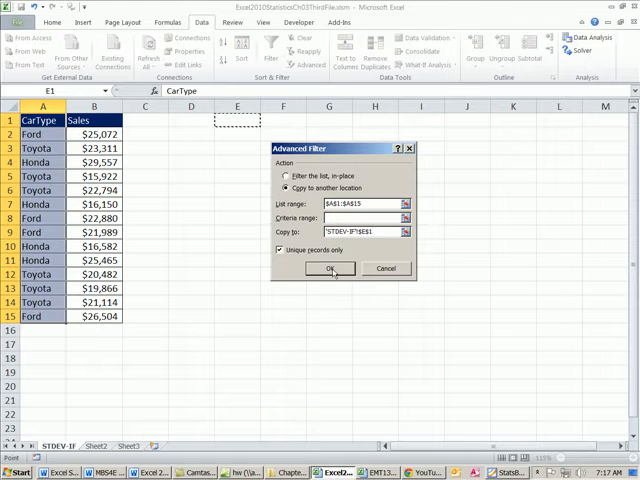
pyautogui.click(329, 268)
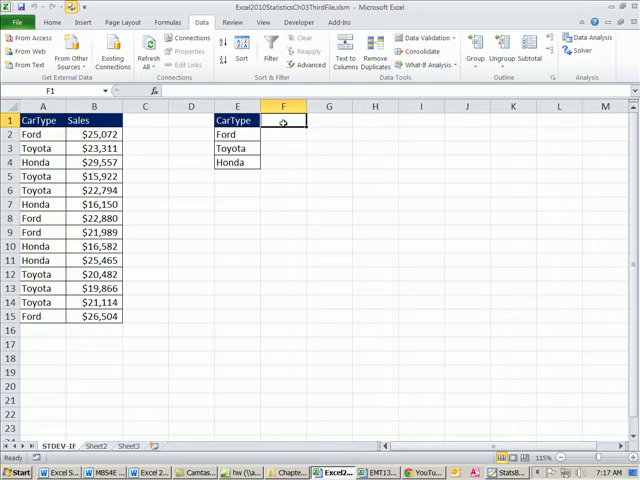
# Step: Enter headings Mean, StandardDeviation, Mode and Median in F1:I1, dismissing the spell-check prompt
pyautogui.write('Mean')
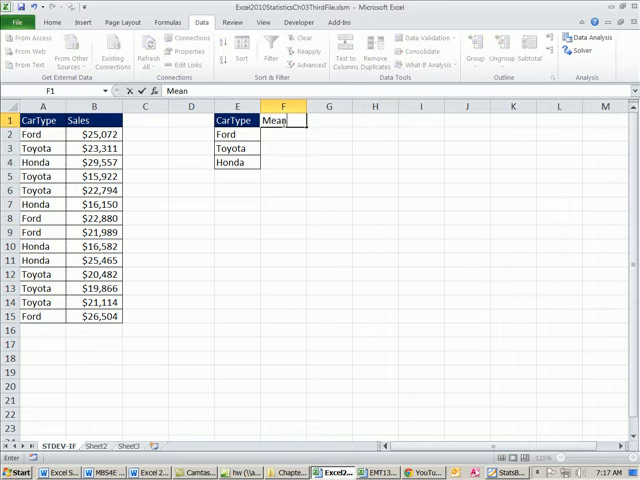
pyautogui.write('S')
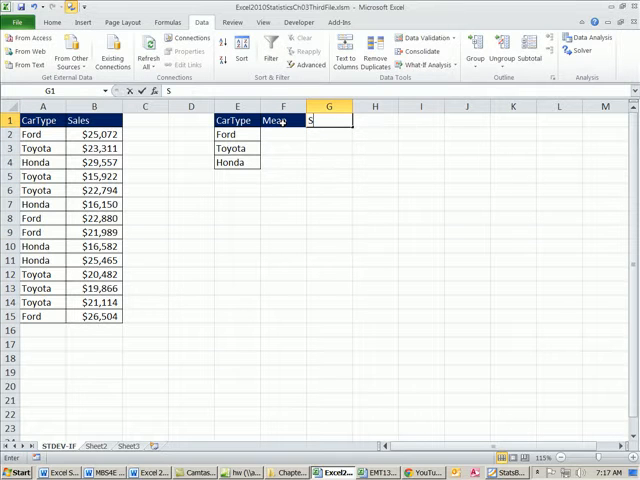
pyautogui.write('tandardDev')
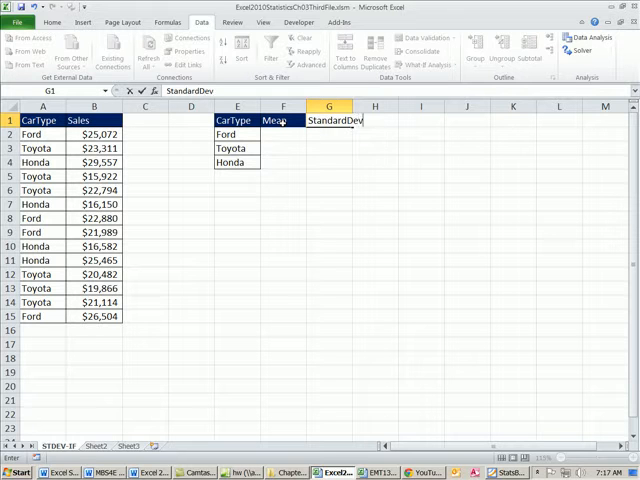
pyautogui.write('ition')
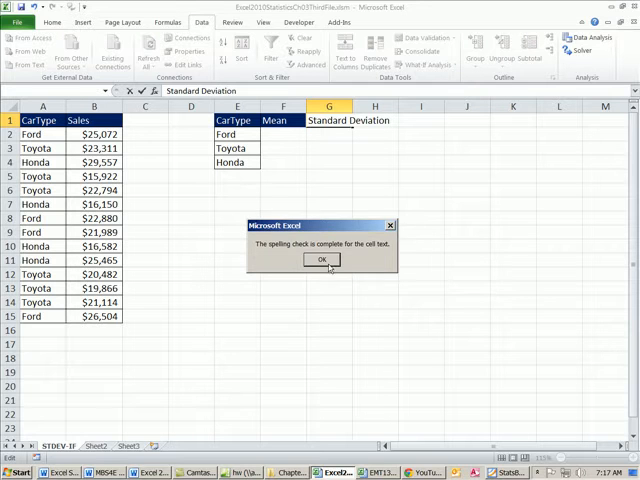
pyautogui.click(320, 259)
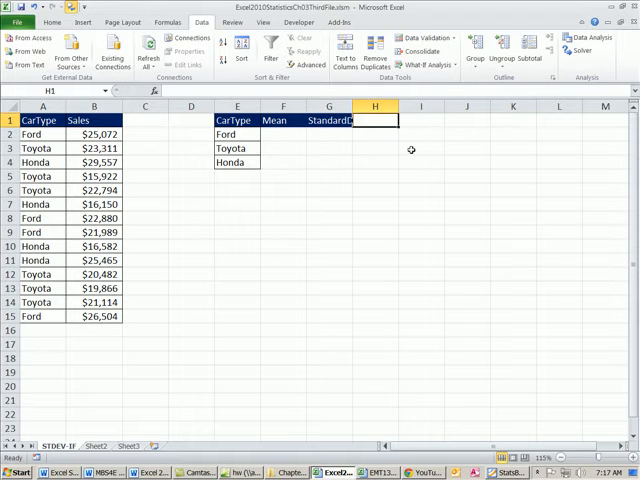
pyautogui.write('Mode')
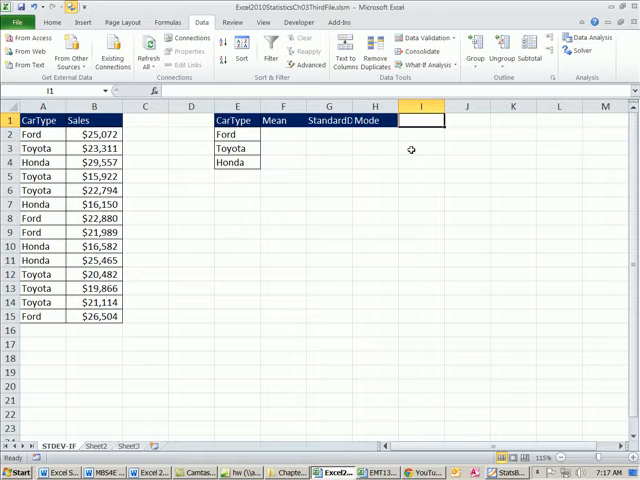
pyautogui.write('Median')
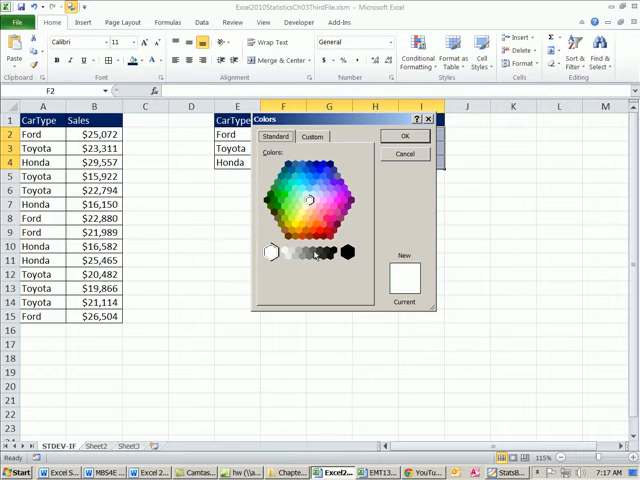
# Step: Apply a custom light green fill to the statistics table cells
pyautogui.click(301, 201)
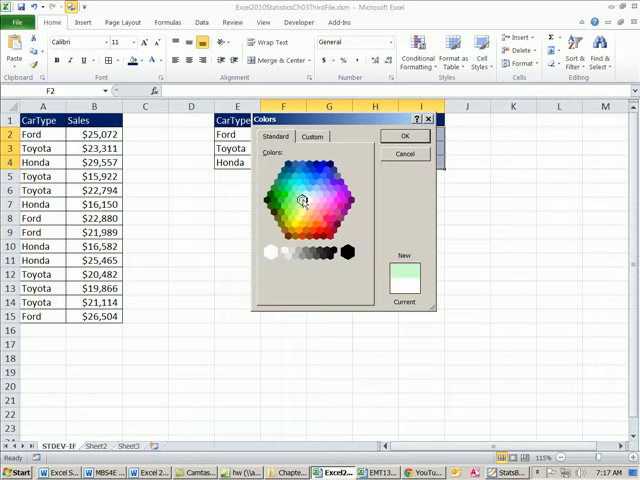
pyautogui.click(404, 136)
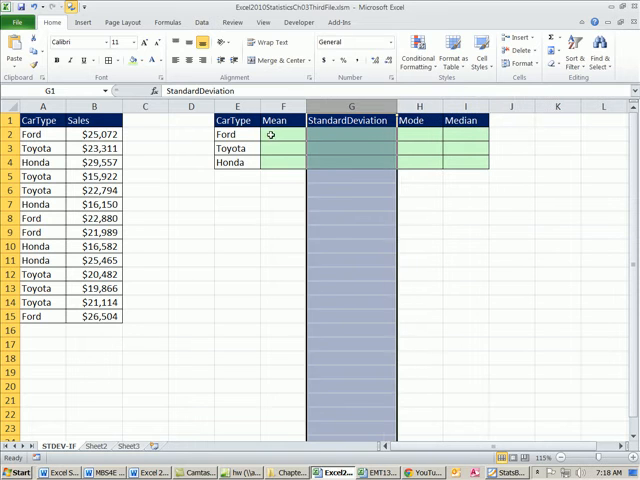
pyautogui.click(283, 134)
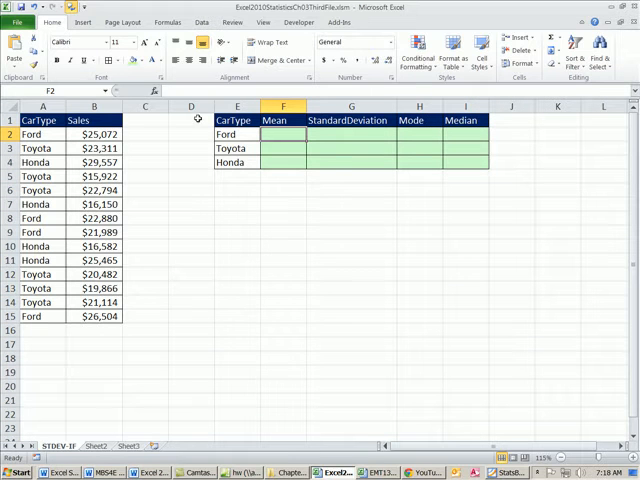
pyautogui.moveTo(261, 194)
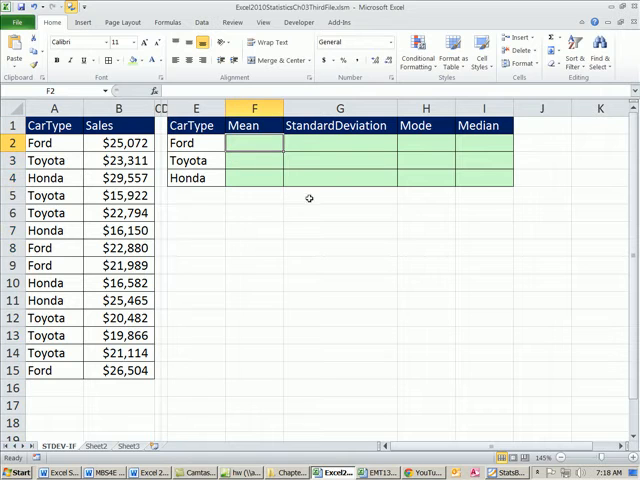
# Step: Enter =AVERAGEIF($A$2:$A$15,E2,$B$2:$B$15) for the Ford, Toyota and Honda means
pyautogui.write('=av')
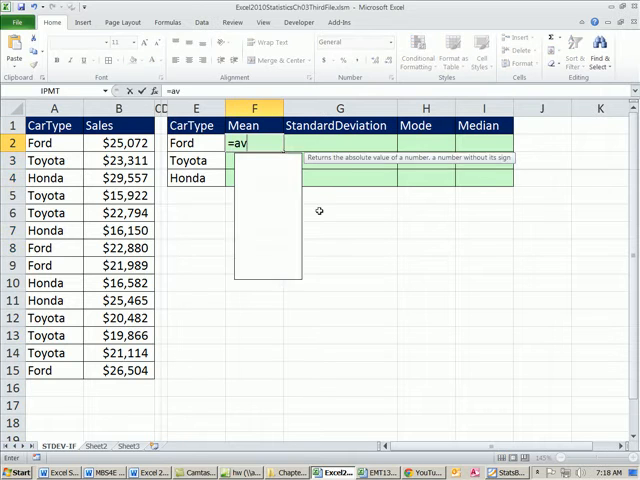
pyautogui.write('av')
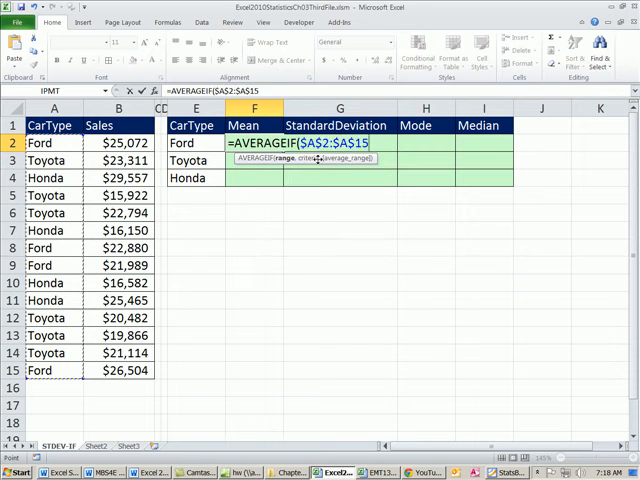
pyautogui.write(',')
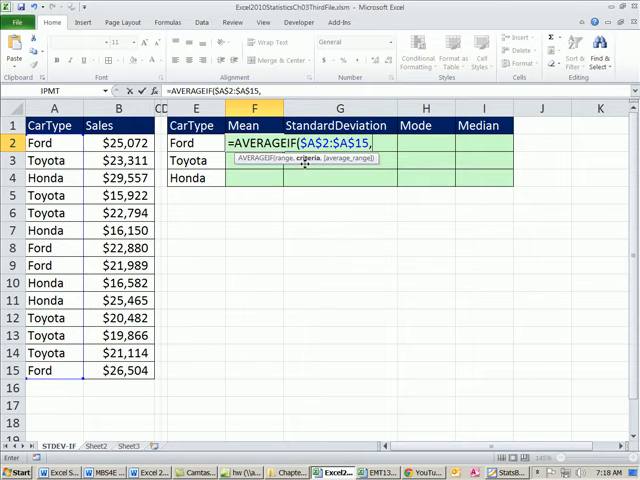
pyautogui.click(195, 143)
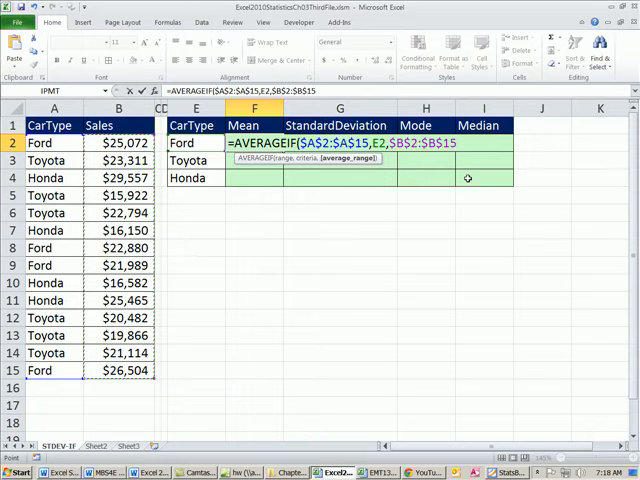
pyautogui.press('Enter')
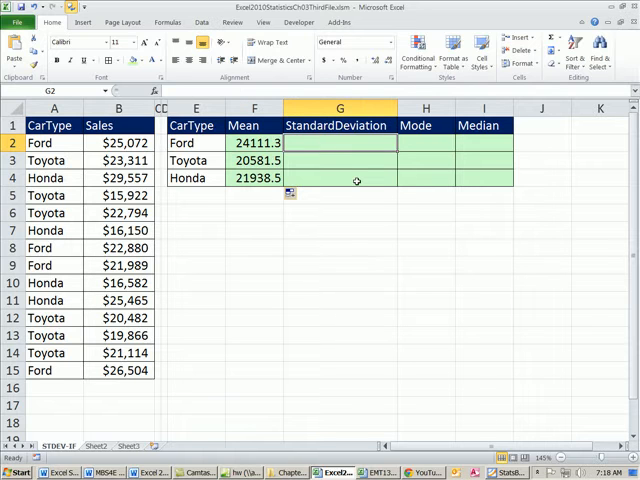
# Step: Build Ford's conditional formula =STDEV.S(IF($A$2:$A$15=E2,$B$2:$B$15)) in G2
pyautogui.write('=s')
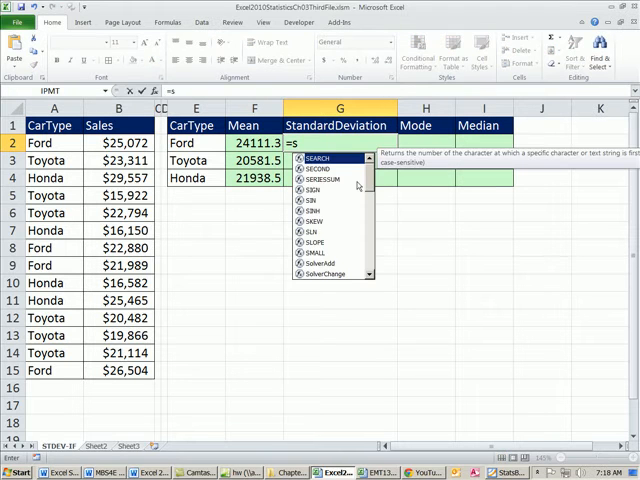
pyautogui.write('tdev')
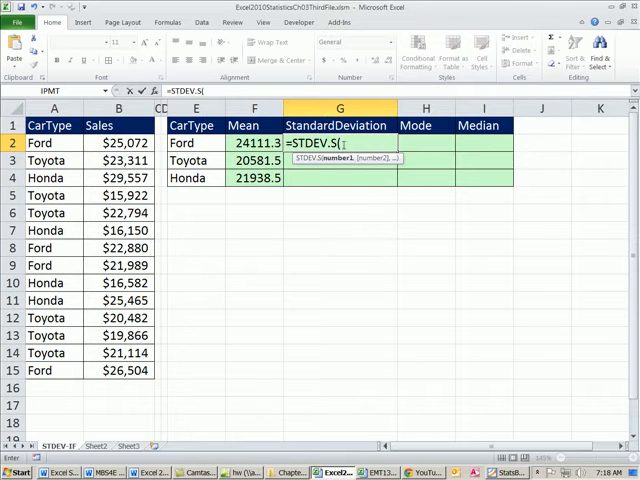
pyautogui.write('STDEV')
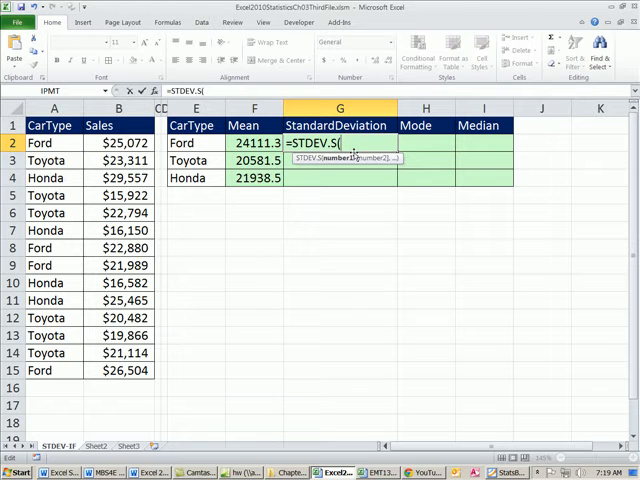
pyautogui.write('IF(')
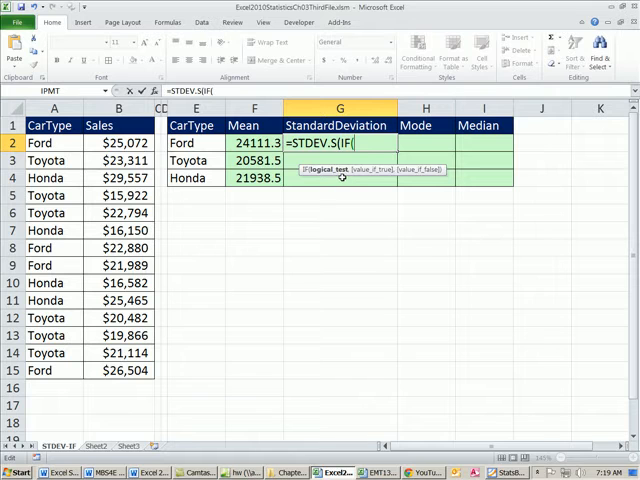
pyautogui.moveTo(325, 177)
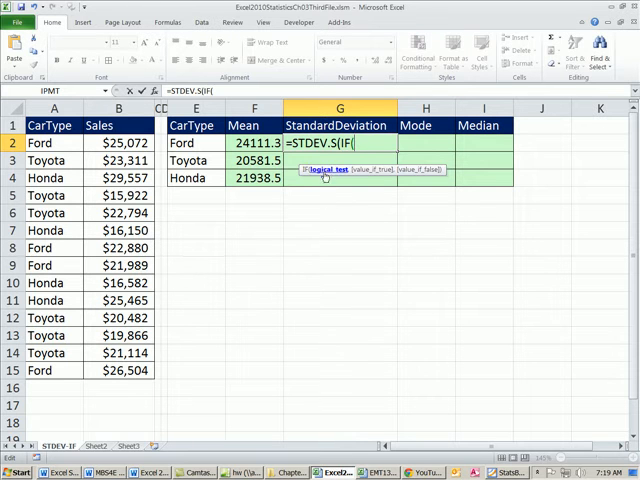
pyautogui.moveTo(330, 174)
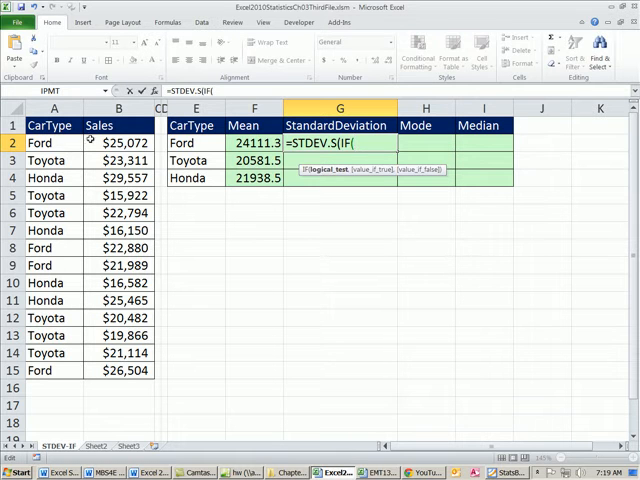
pyautogui.moveTo(54, 143); pyautogui.dragTo(54, 370)
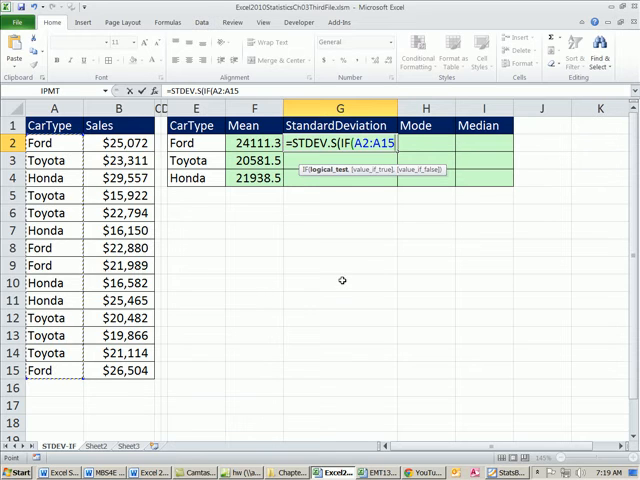
pyautogui.press('F4')
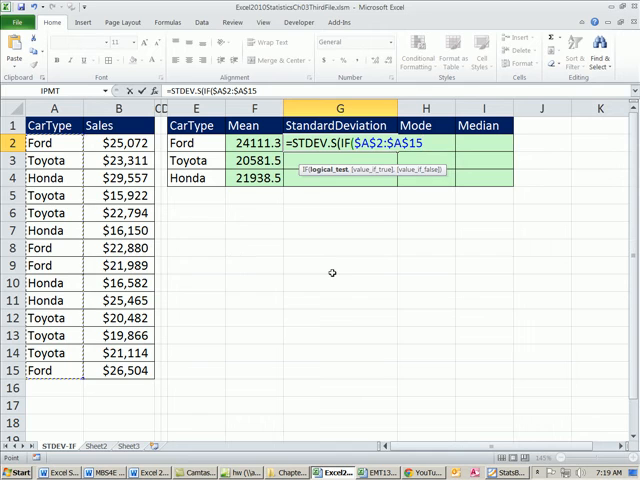
pyautogui.moveTo(342, 278)
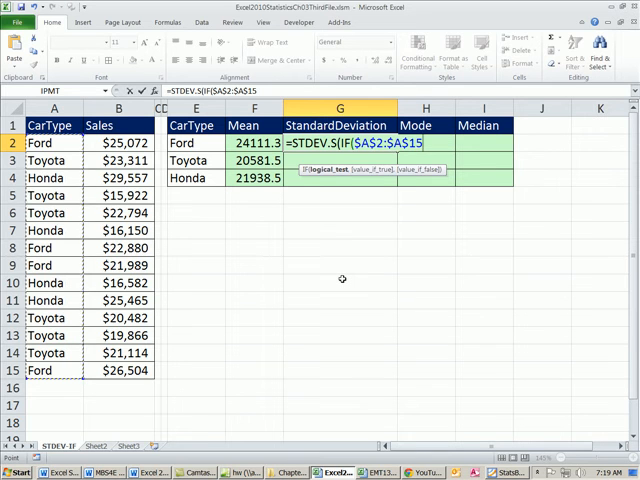
pyautogui.write('=')
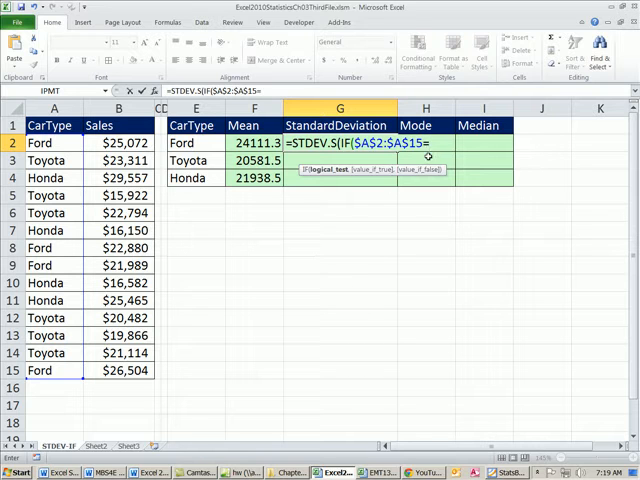
pyautogui.moveTo(409, 247)
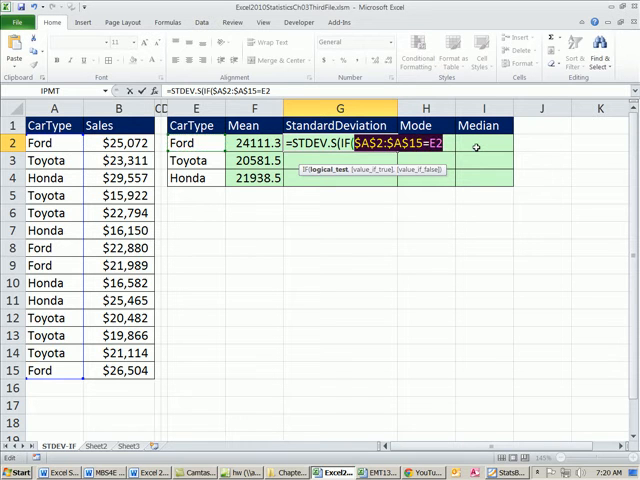
pyautogui.press('F9')
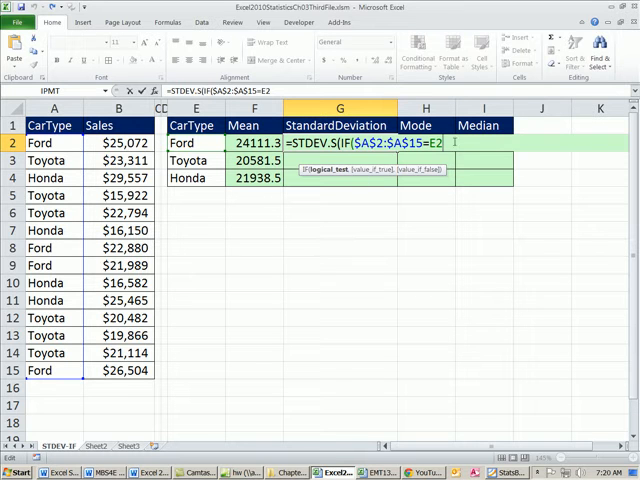
pyautogui.write(',B2:B15')
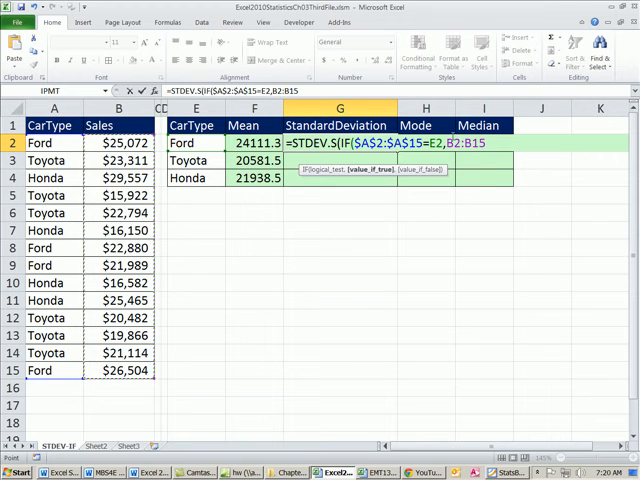
pyautogui.moveTo(374, 231)
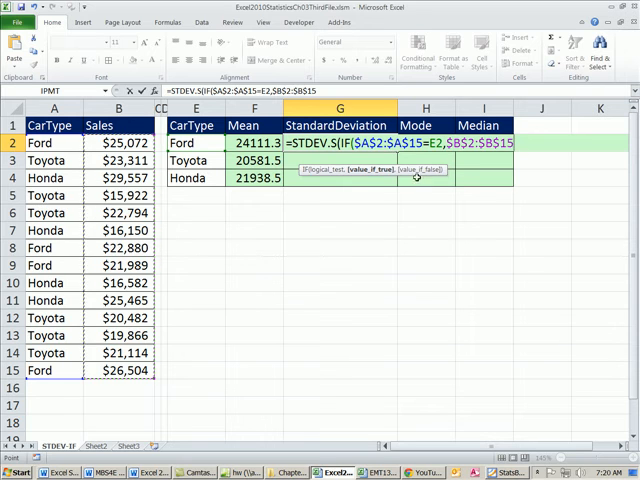
pyautogui.moveTo(411, 201)
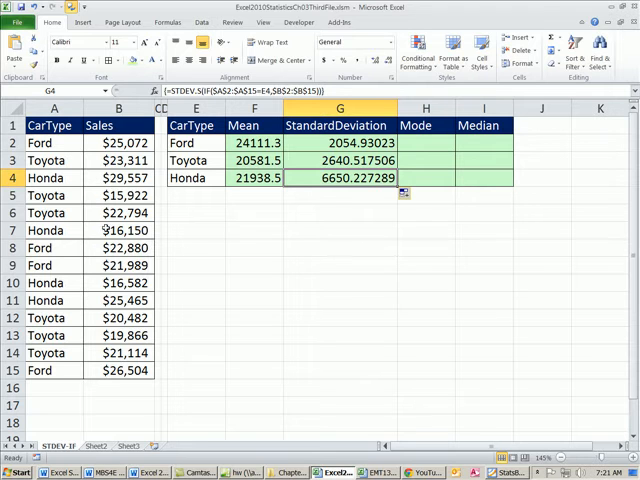
pyautogui.moveTo(98, 300)
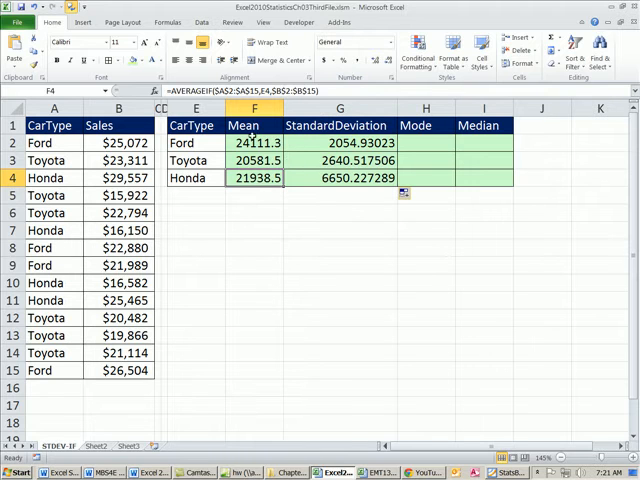
pyautogui.moveTo(260, 125)
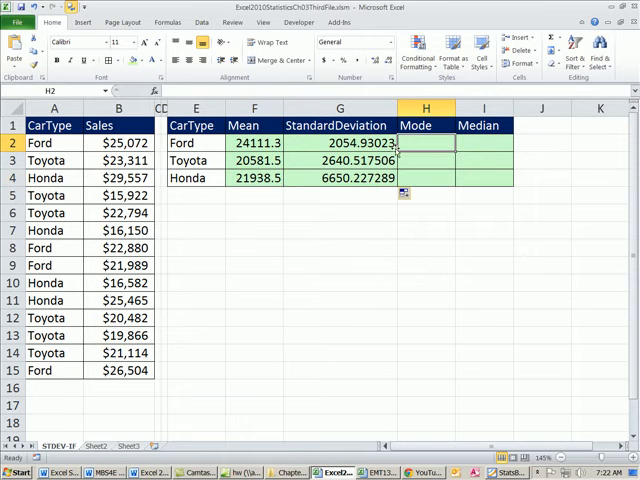
# Step: Enter =MODE.SNGL(IF($A$2:$A$15=E2,$B$2:$B$15)) in H2 and fill it down to H4
pyautogui.click(340, 143)
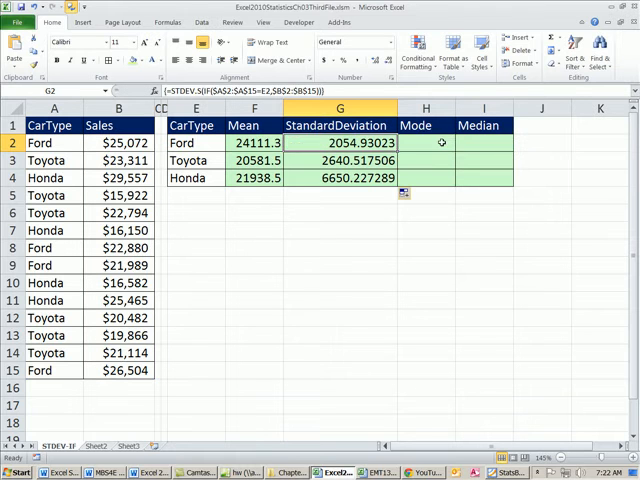
pyautogui.write('=m')
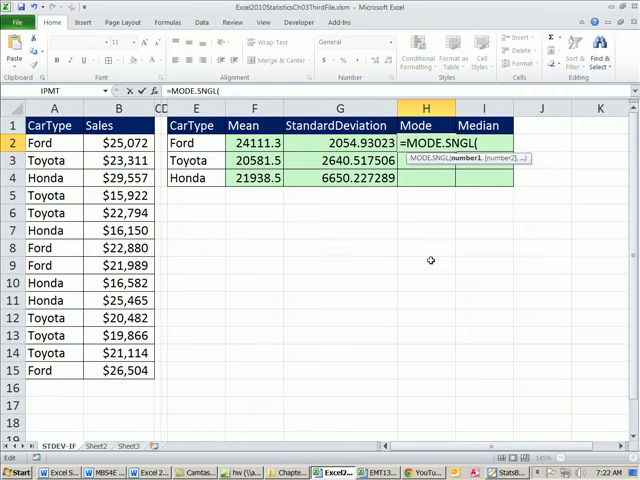
pyautogui.write('IF($A$2:$A$15=')
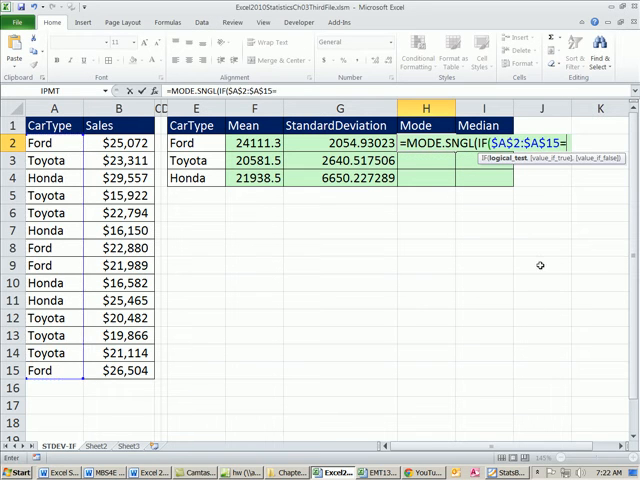
pyautogui.click(194, 143)
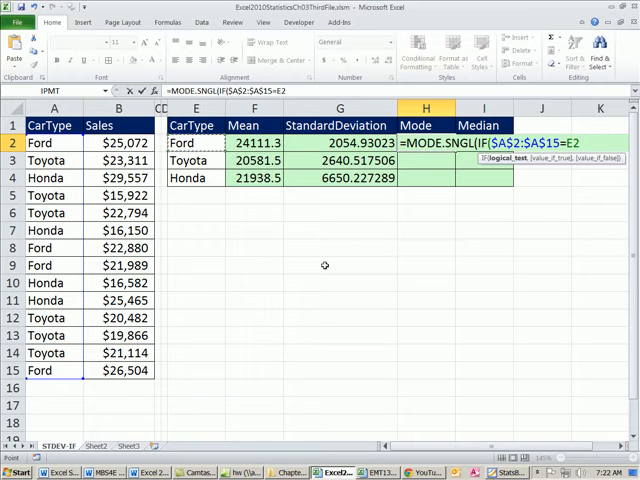
pyautogui.write(',$B$2:$B$15')
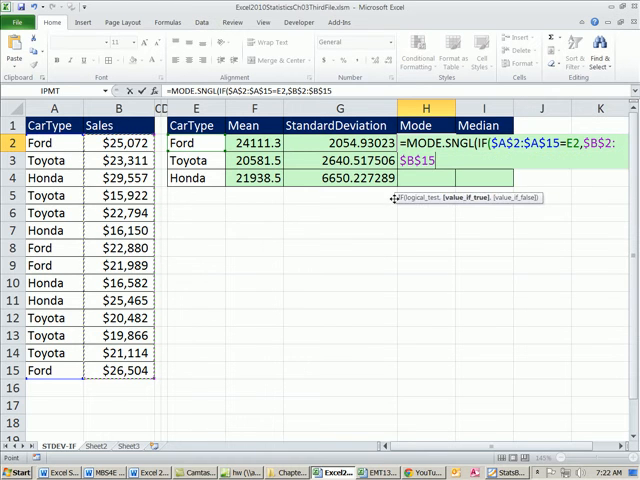
pyautogui.write(')')
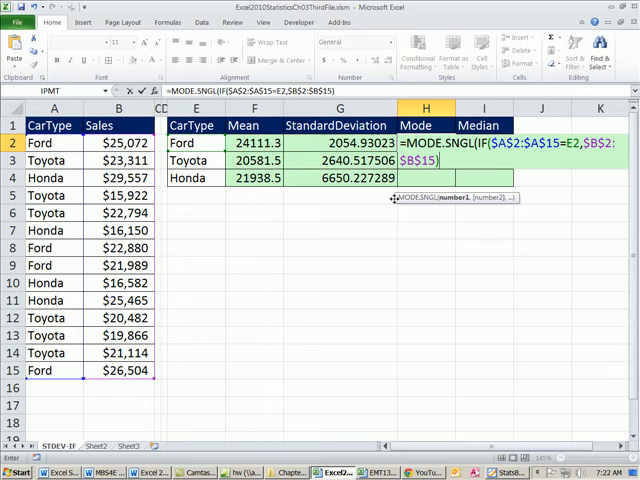
pyautogui.write(')}')
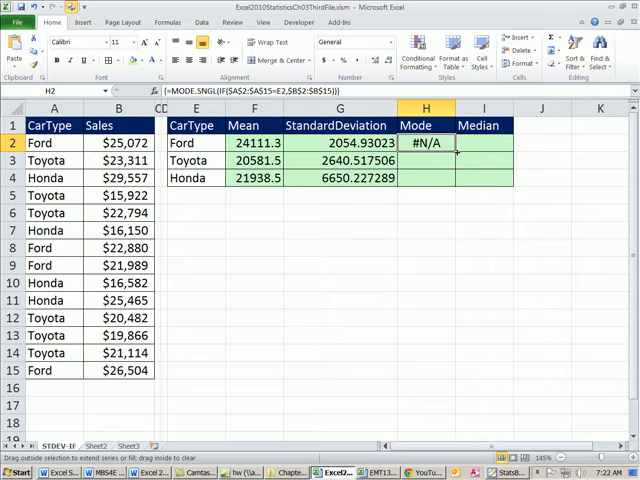
pyautogui.moveTo(425, 143); pyautogui.dragTo(425, 178)
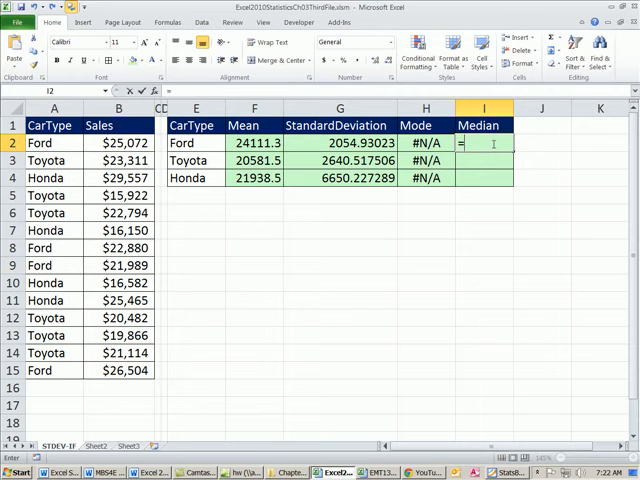
# Step: Enter =MEDIAN(IF($A$2:$A$15=E2,$B$2:$B$15)) in I2 and fill down to I4
pyautogui.write('=MEDIAN(')
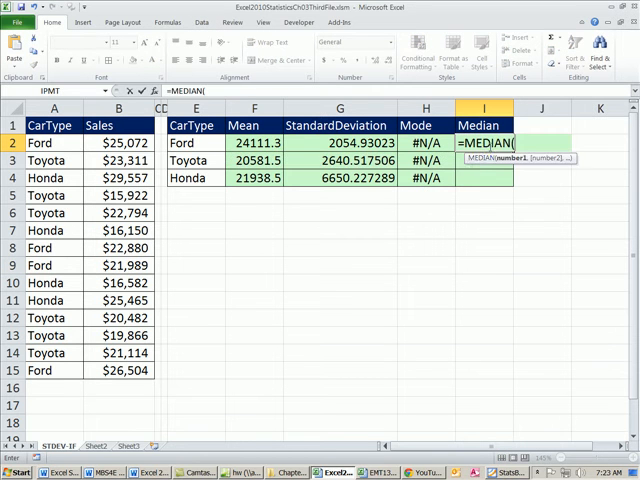
pyautogui.write('IF($A$2:$A$15=')
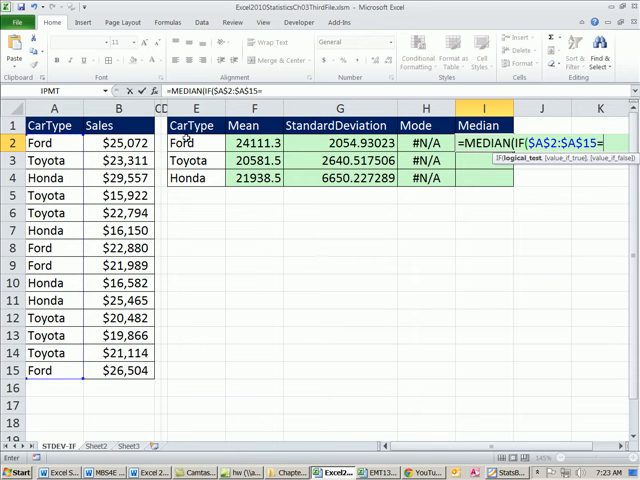
pyautogui.click(192, 142)
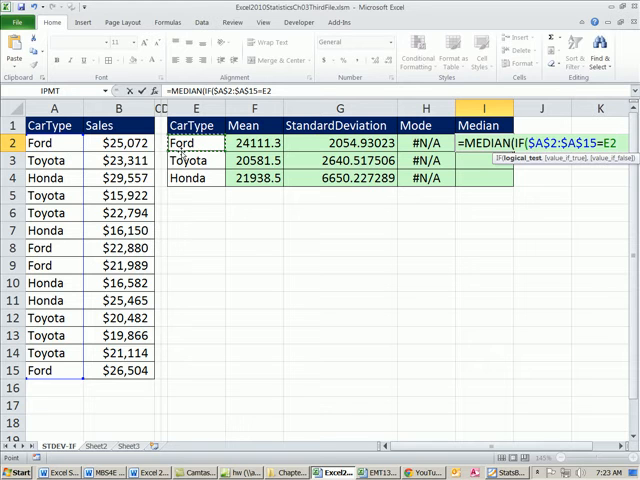
pyautogui.write(',$B$2:$B$15')
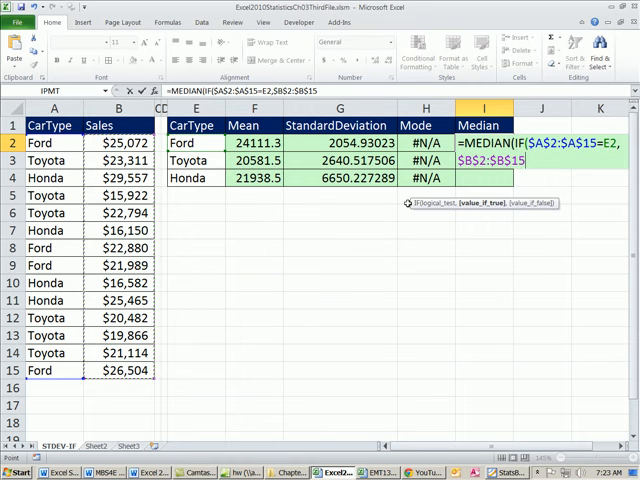
pyautogui.write(')')
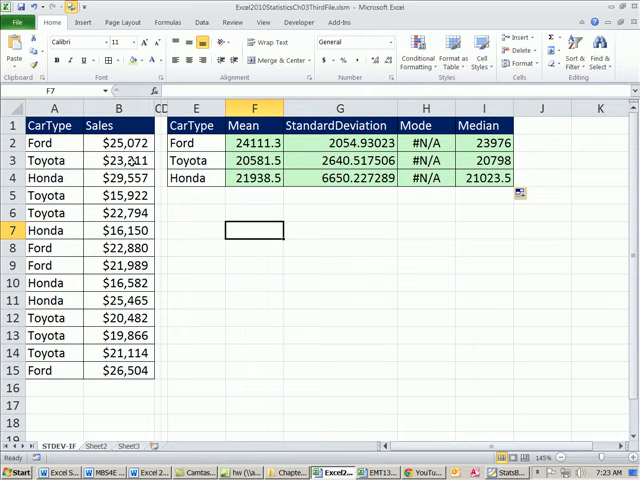
pyautogui.click(44, 158)
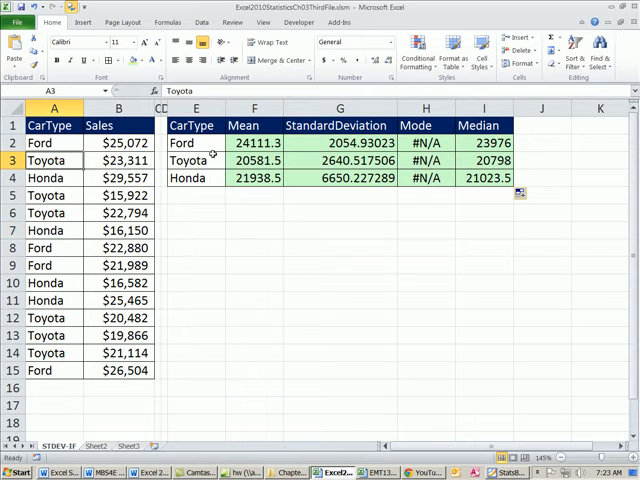
pyautogui.click(412, 108)
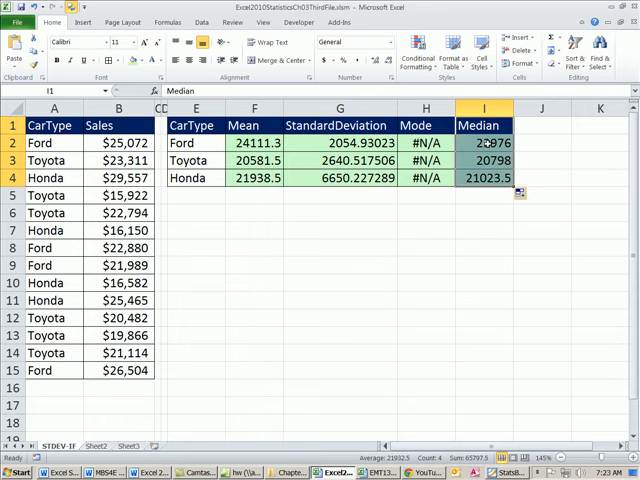
pyautogui.doubleClick(489, 143)
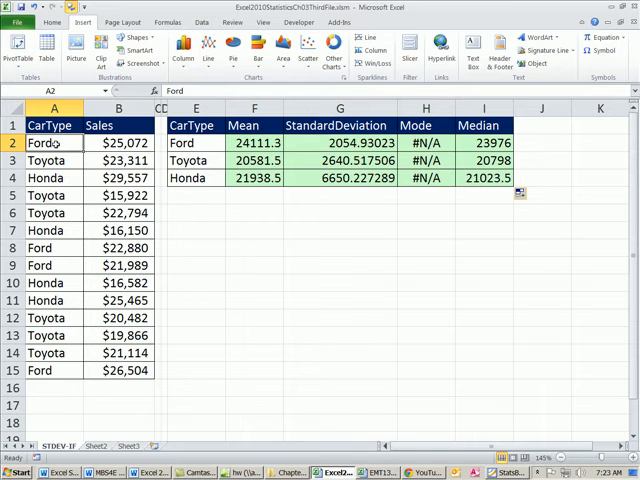
# Step: Insert a PivotTable from A1:B15 on the existing worksheet at cell E6
pyautogui.click(18, 48)
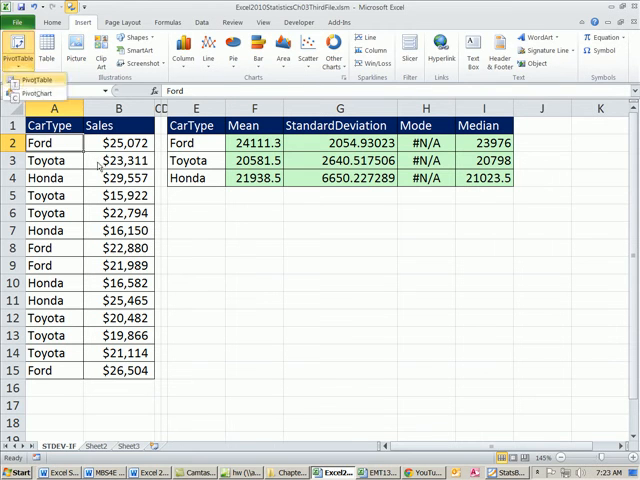
pyautogui.click(14, 52)
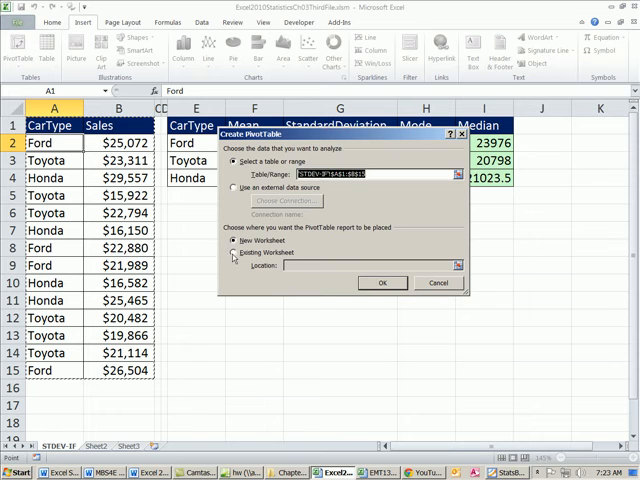
pyautogui.click(234, 252)
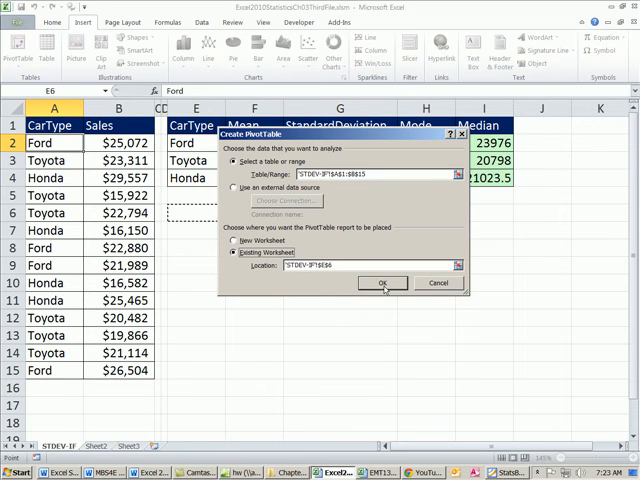
pyautogui.click(382, 283)
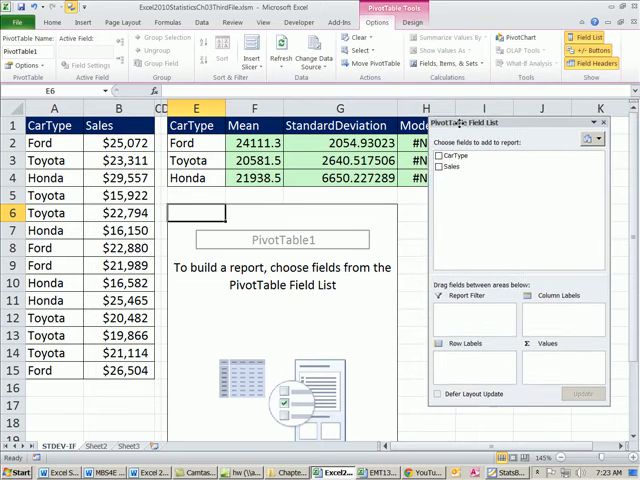
# Step: Add CarType as rows and Sales as an average value headed Mean
pyautogui.moveTo(448, 154); pyautogui.dragTo(458, 357)
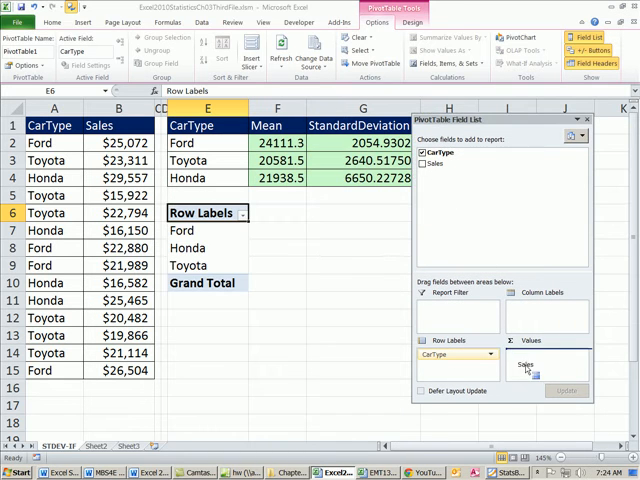
pyautogui.click(422, 163)
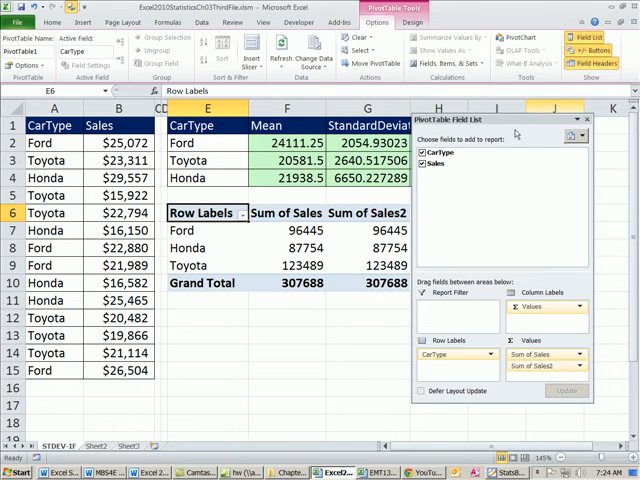
pyautogui.click(613, 119)
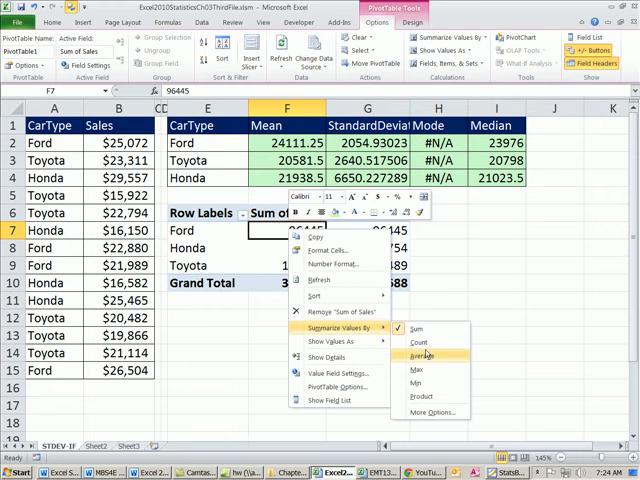
pyautogui.moveTo(426, 357)
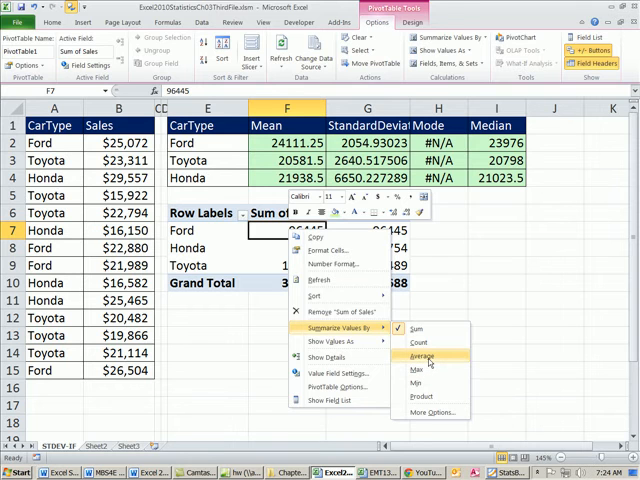
pyautogui.click(422, 357)
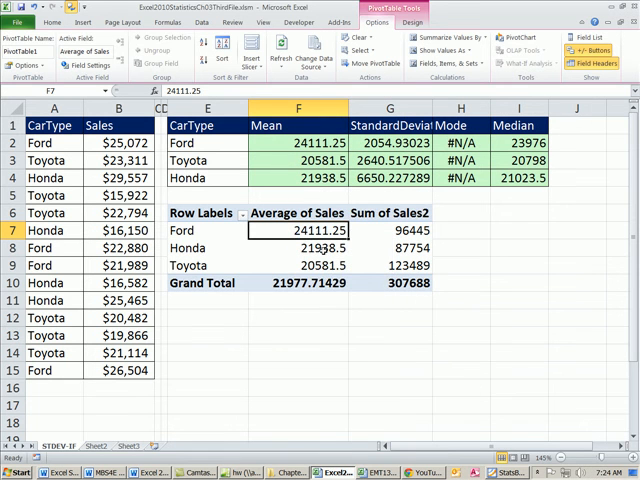
pyautogui.click(296, 213)
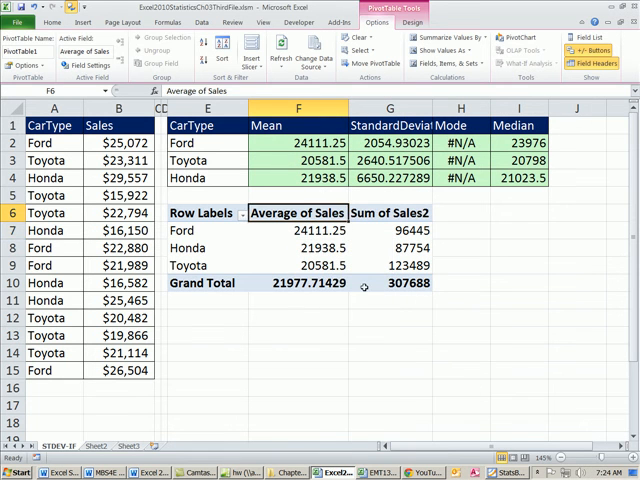
pyautogui.write('Mean')
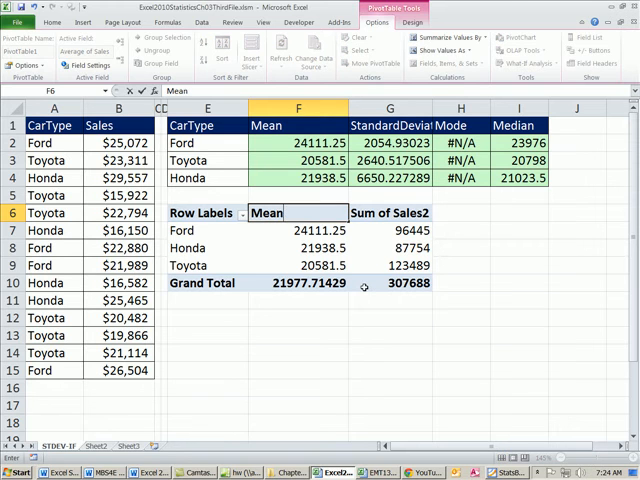
pyautogui.click(300, 230)
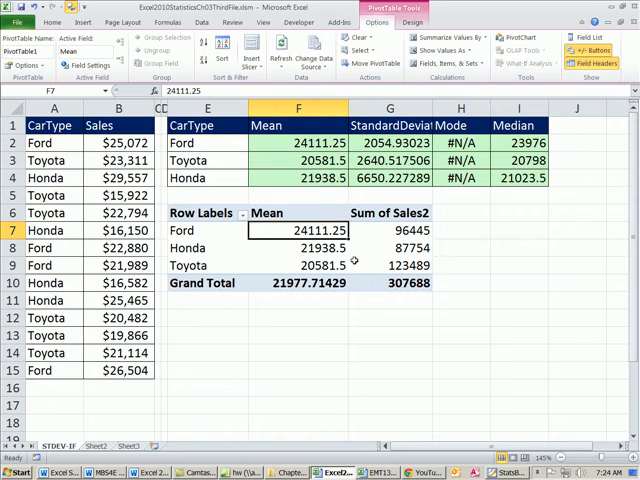
pyautogui.moveTo(387, 237)
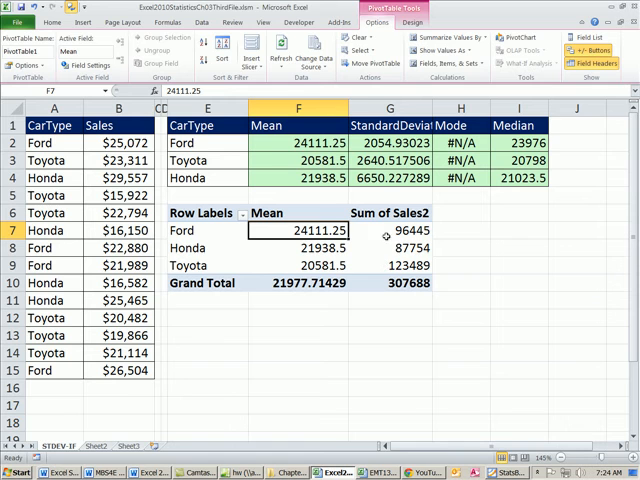
# Step: Summarize the second Sales field as standard deviation and rename its header s
pyautogui.click(390, 230)
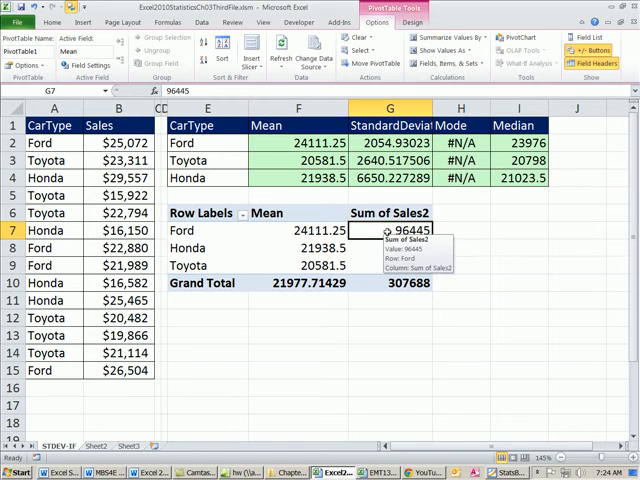
pyautogui.rightClick(390, 231)
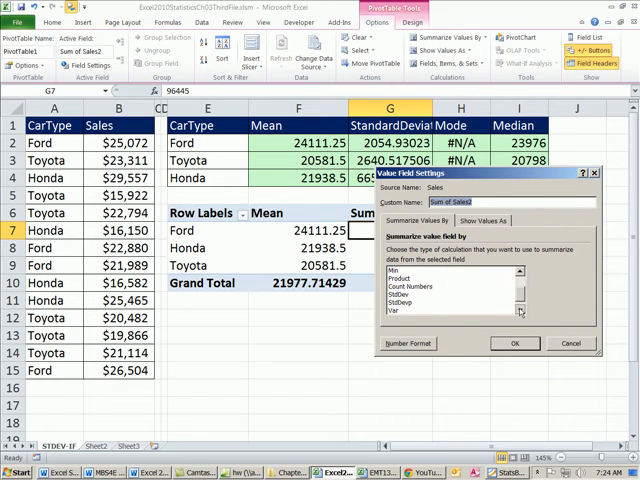
pyautogui.click(405, 294)
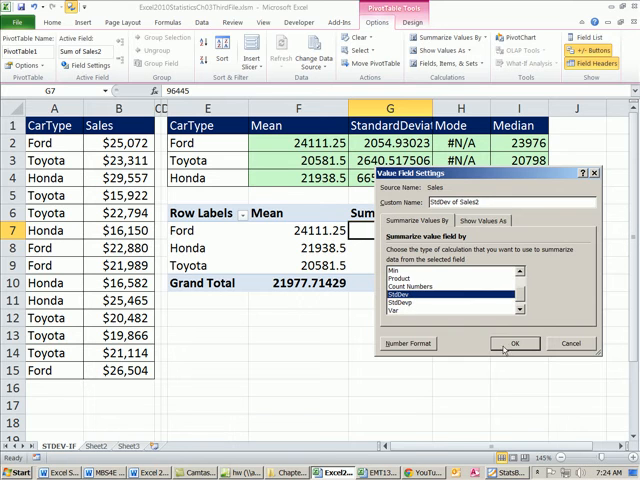
pyautogui.click(513, 343)
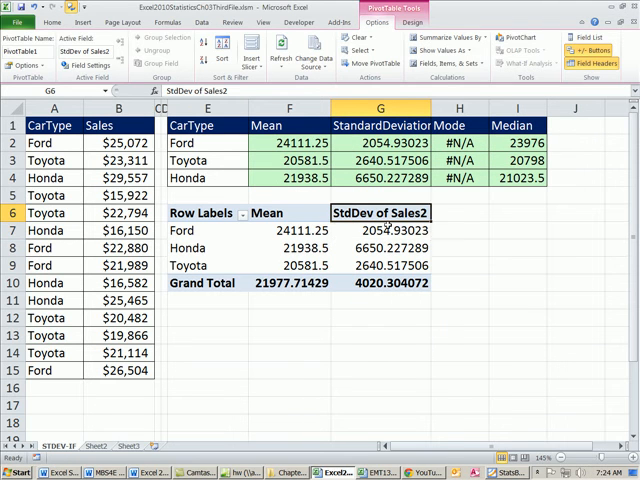
pyautogui.write('SD')
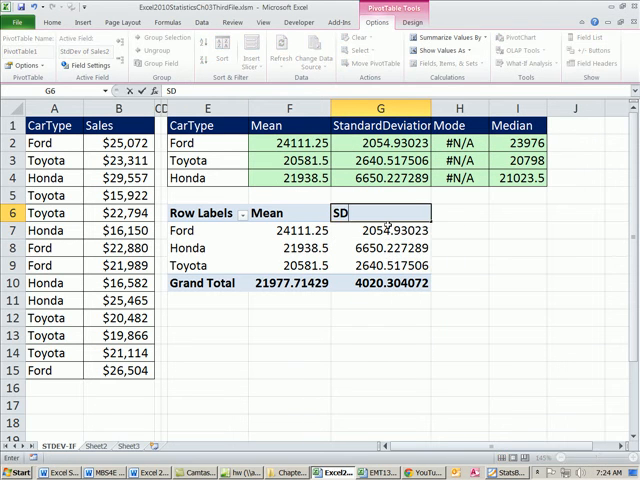
pyautogui.write('s')
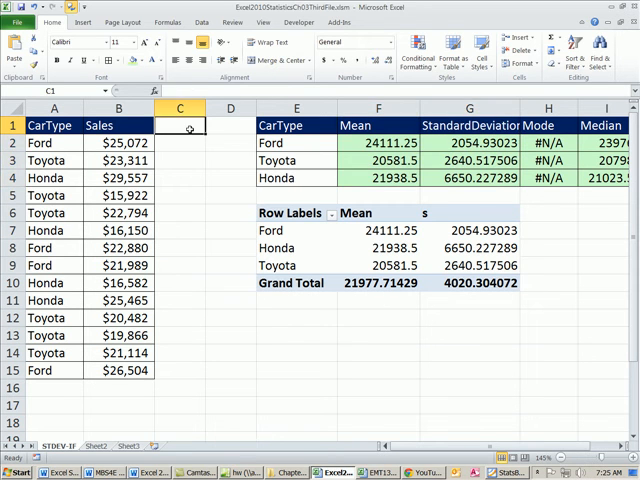
# Step: Add a Z-score heading and enter =(B2-F2)/G2 in C2
pyautogui.write('Z-s')
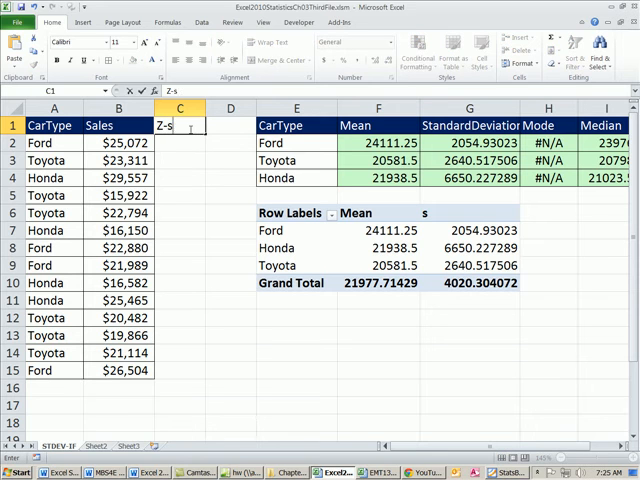
pyautogui.write('core')
pyautogui.click(180, 143)
pyautogui.write('=')
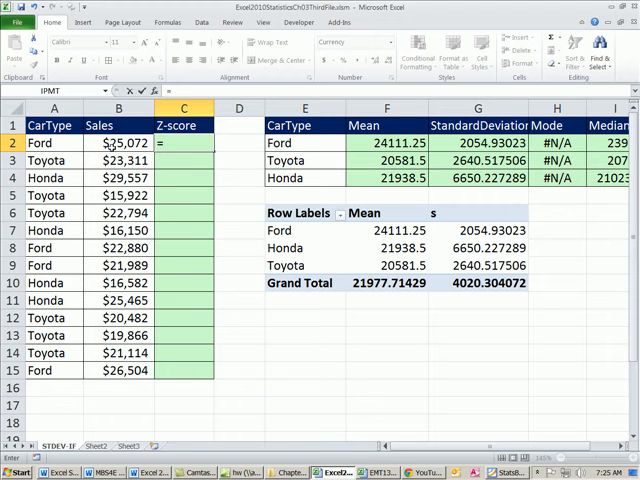
pyautogui.write('(B2')
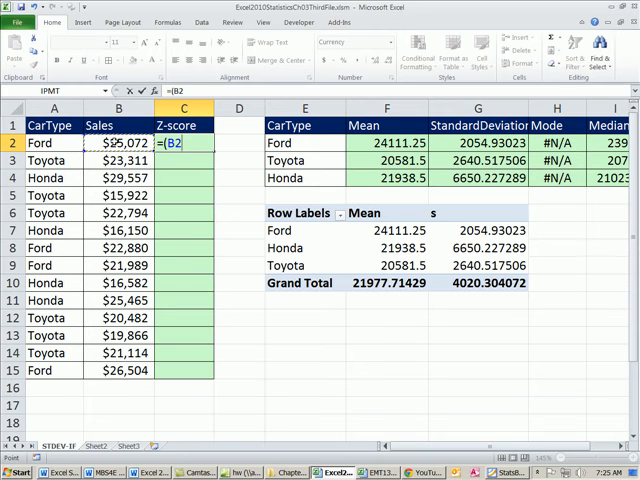
pyautogui.write('-F2')
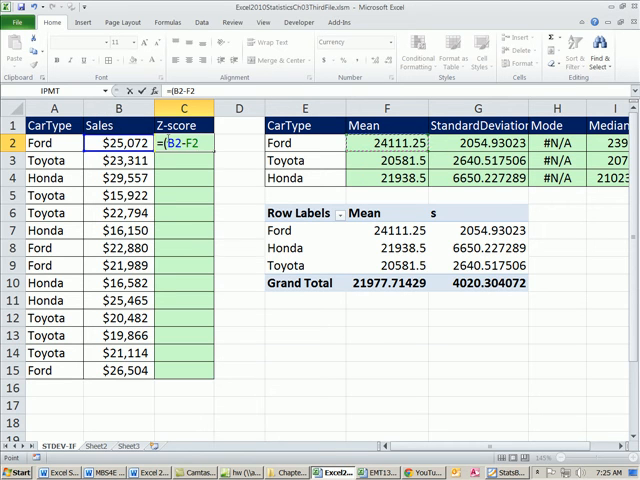
pyautogui.write(')/G2')
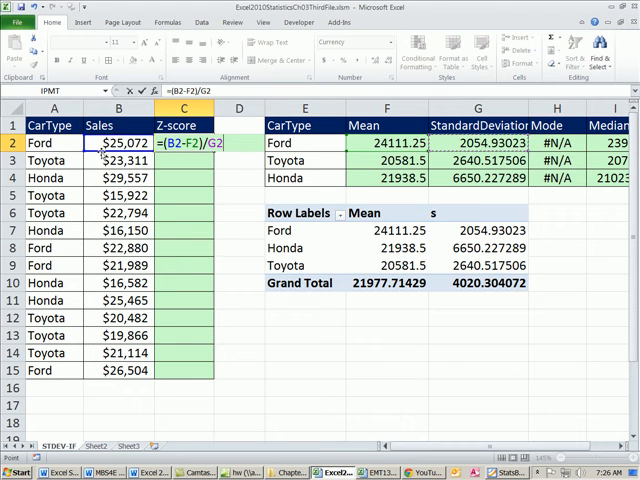
pyautogui.press('Enter')
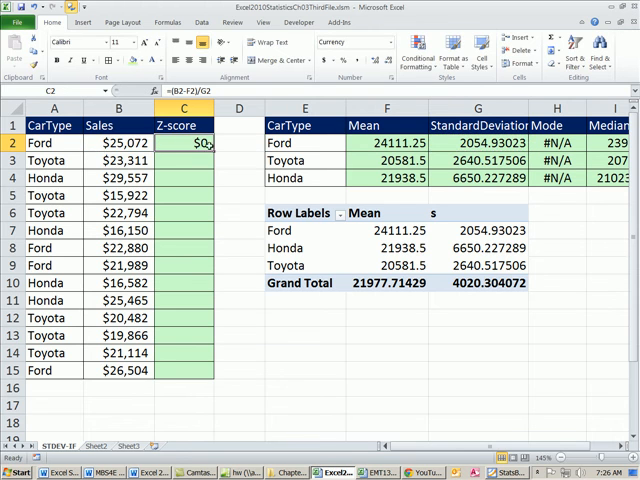
pyautogui.moveTo(376, 62)
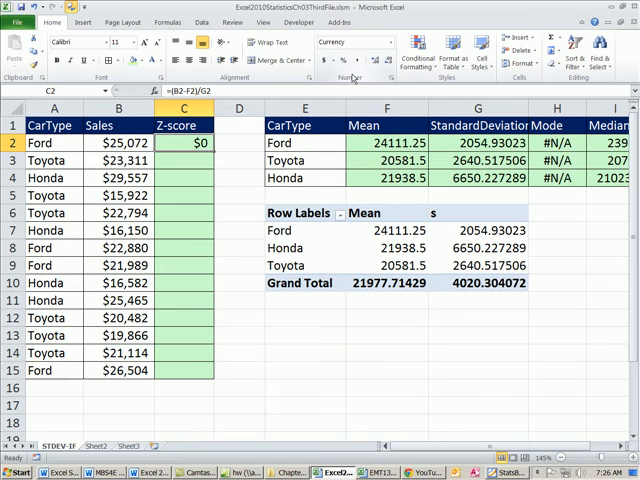
pyautogui.click(354, 42)
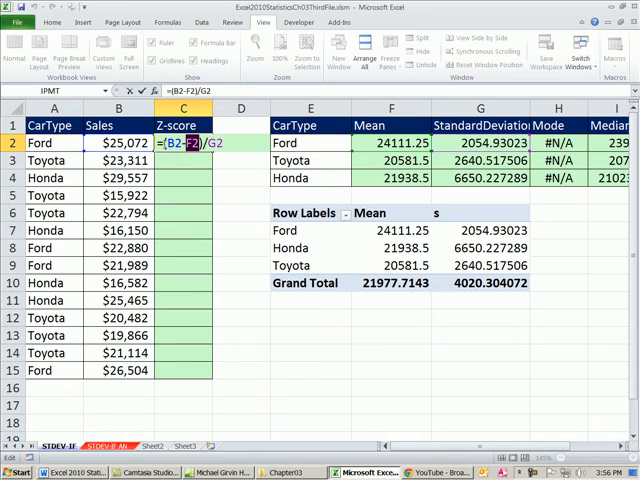
# Step: Discard the draft =(B2-F2)/G2 formula in C2, leaving the Z-score column blank
pyautogui.press('Escape')
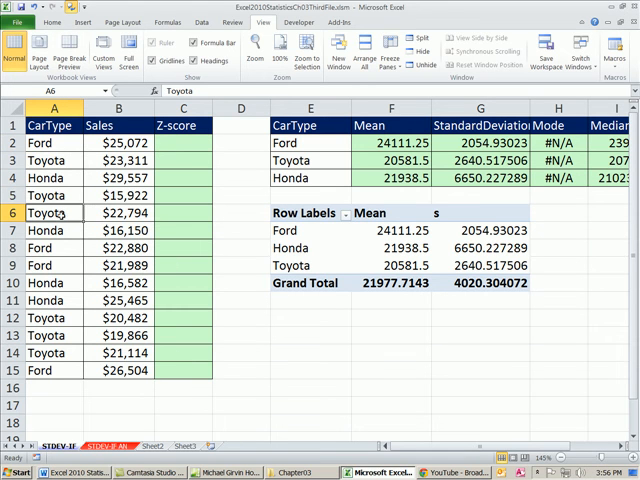
# Step: Fill C2:C15 with =VLOOKUP(A2,$E$2:$G$4,2,0), then change the column index to 3
pyautogui.click(182, 143)
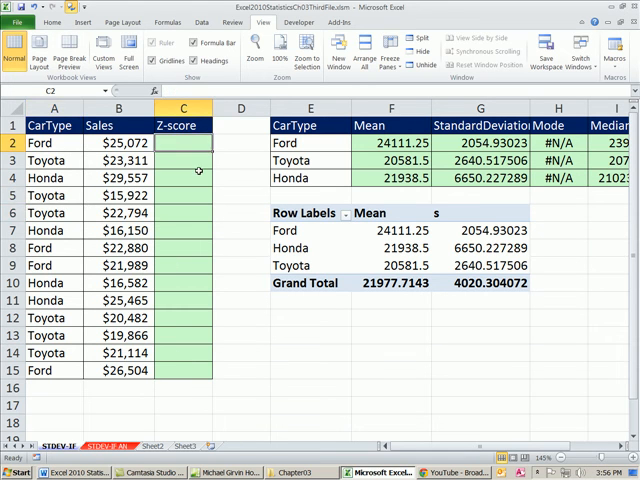
pyautogui.write('=VLOOKUP(A2')
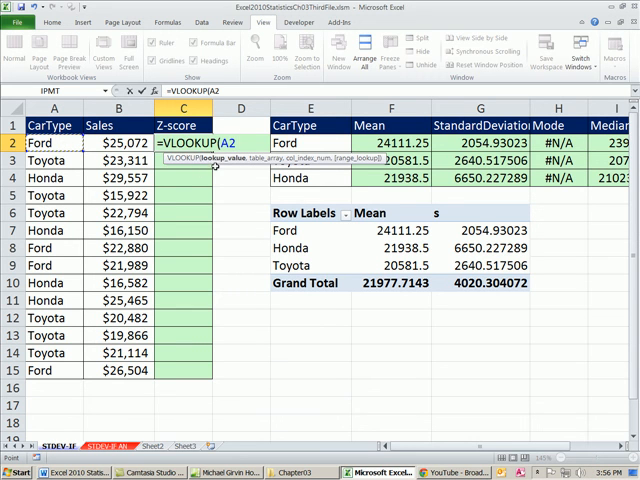
pyautogui.write(',E2:G4')
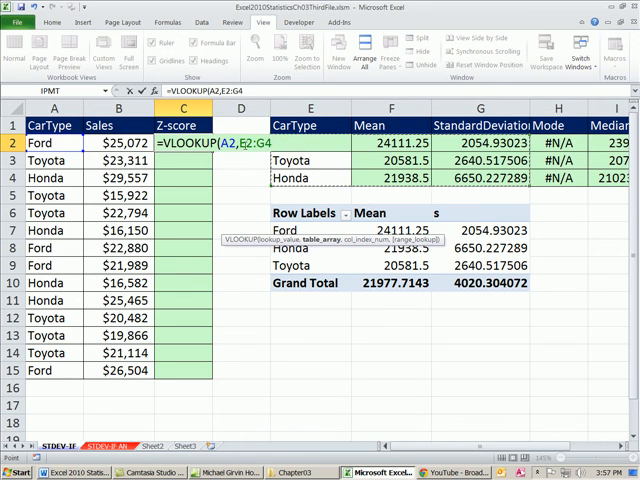
pyautogui.press('F4')
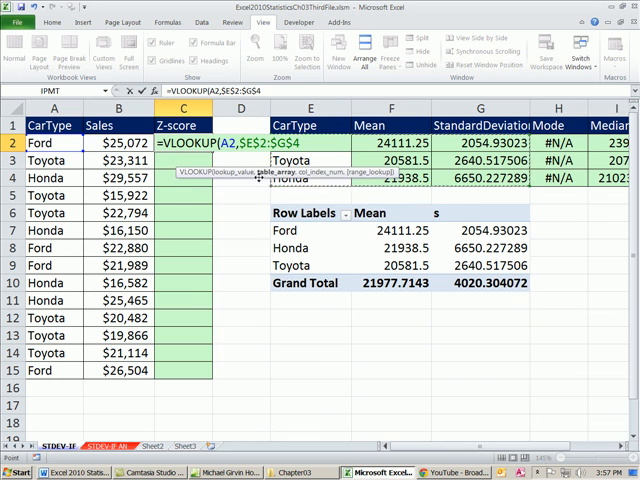
pyautogui.write(',')
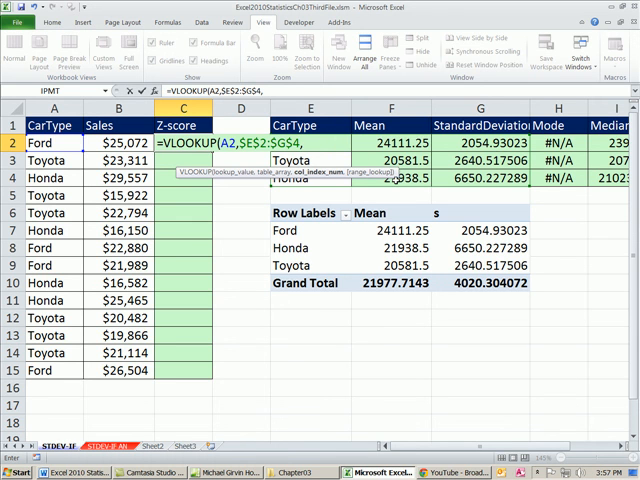
pyautogui.write('2')
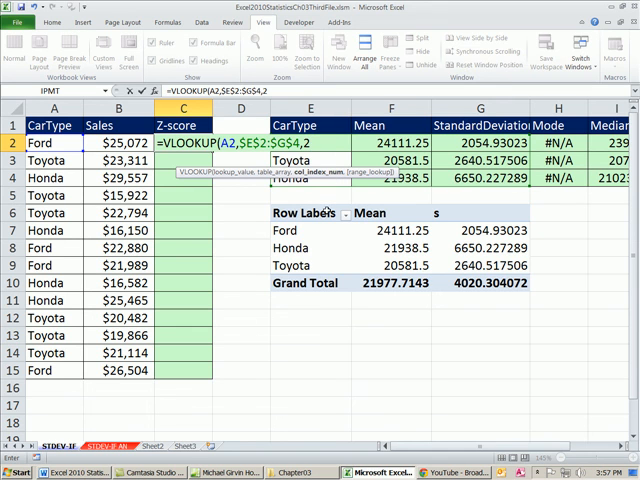
pyautogui.write(',')
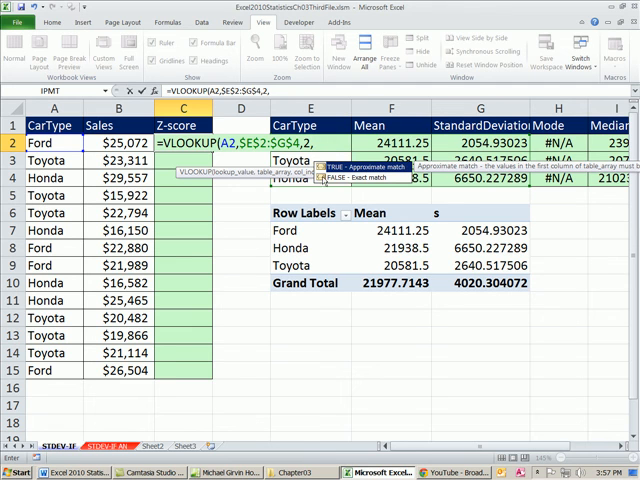
pyautogui.write('0)')
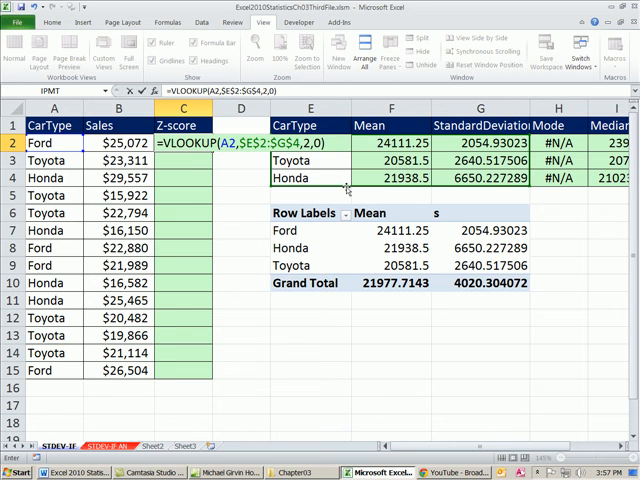
pyautogui.press('Enter')
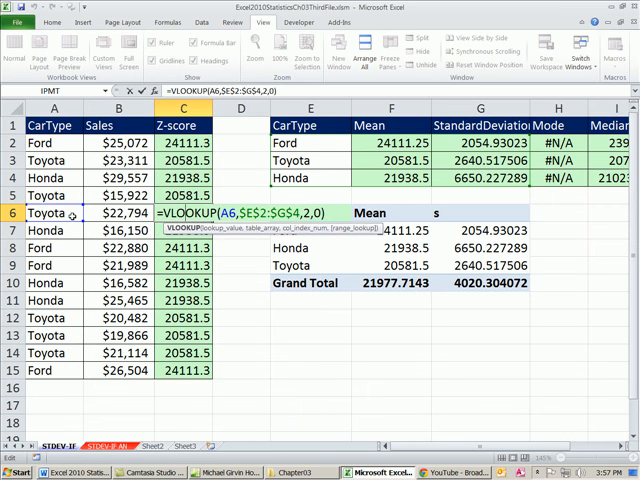
pyautogui.press('Enter')
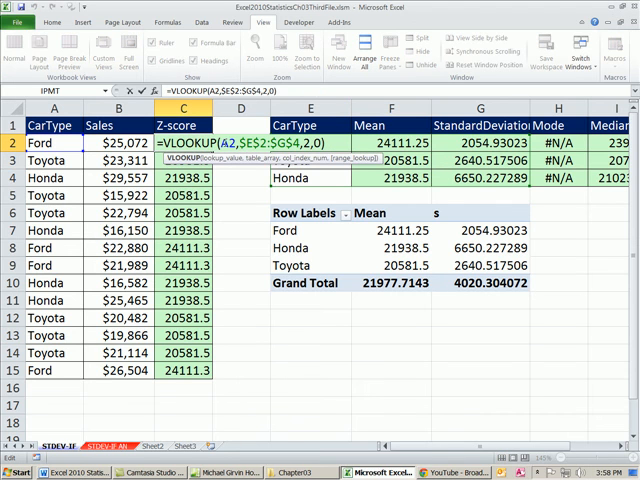
pyautogui.write('3')
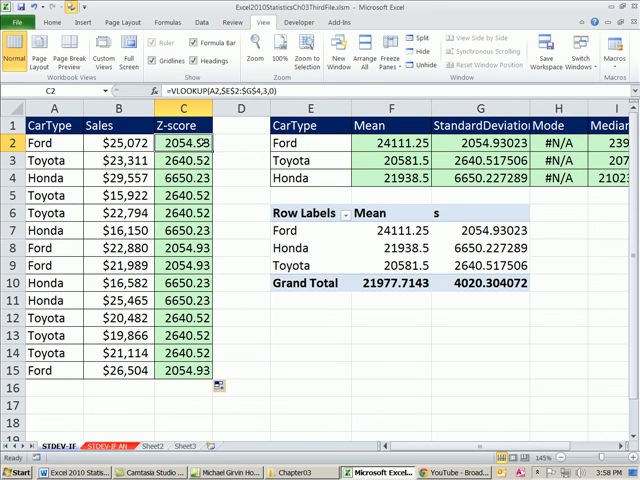
# Step: Rewrite C2 as =(B2-VLOOKUP(A2,$E$2:$G$4,2,0))/VLOOKUP(A2,$E$2:$G$4,3,0) for the column
pyautogui.doubleClick(175, 143)
pyautogui.write('=(B2-F2')
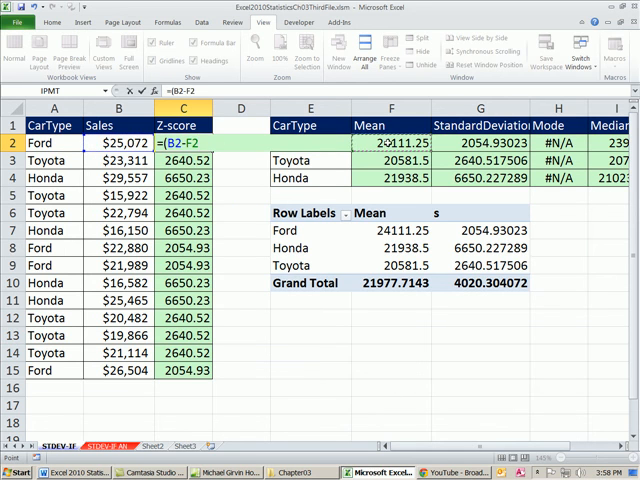
pyautogui.write('/')
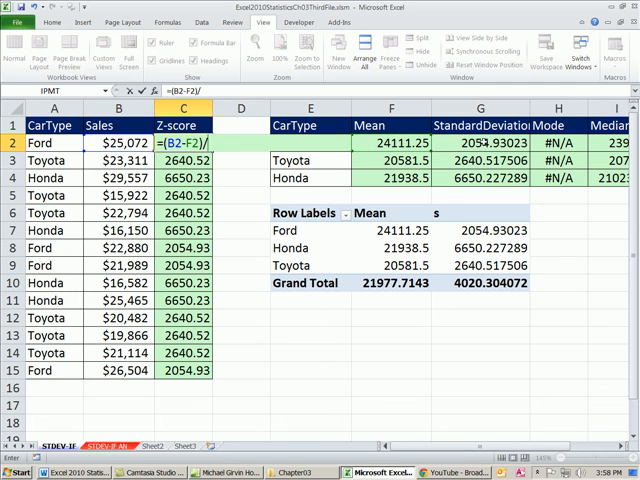
pyautogui.write('/G2')
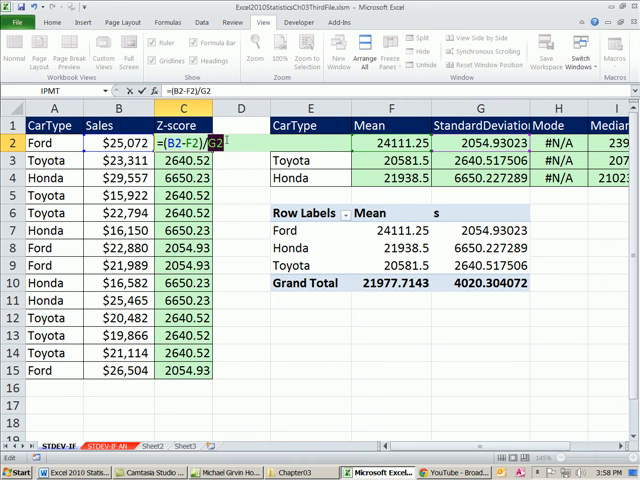
pyautogui.write('VLOOKUP(A2,$E$2:$G$4,3,0)')
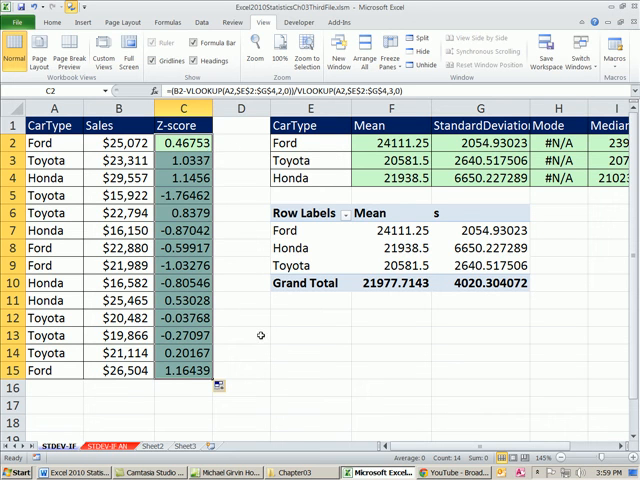
# Step: Enter =(B13-F3)/G3 in D13 and confirm it matches C13's -0.27097
pyautogui.write('=(')
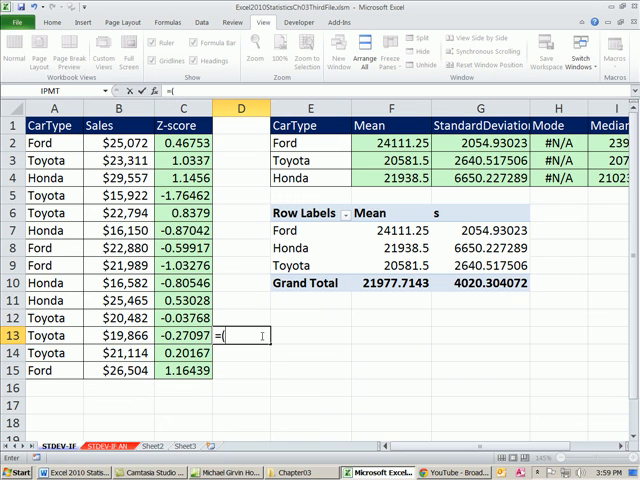
pyautogui.click(118, 335)
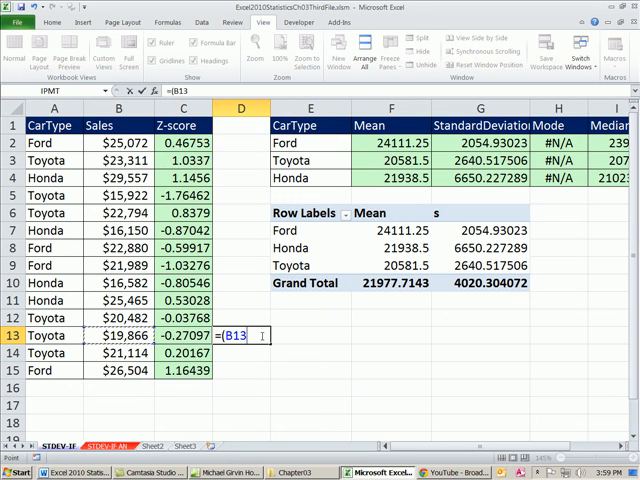
pyautogui.write('-F3')
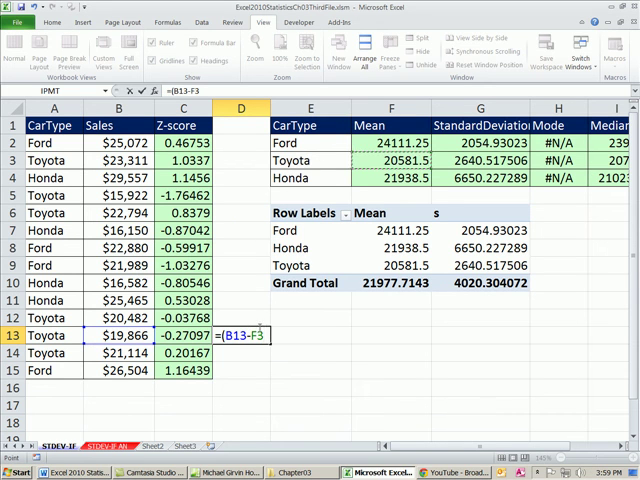
pyautogui.write(')')
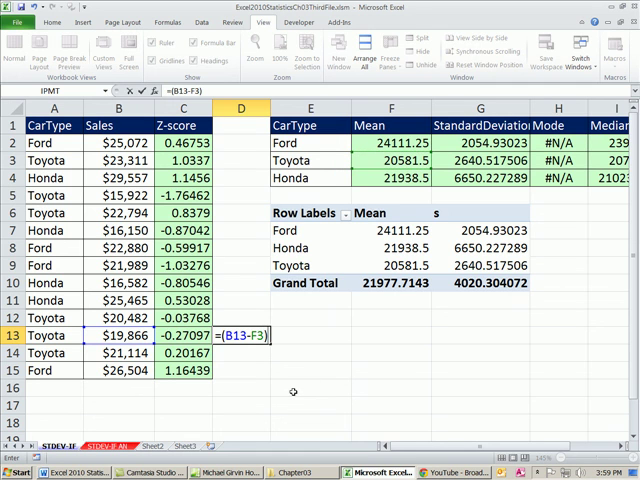
pyautogui.write('/')
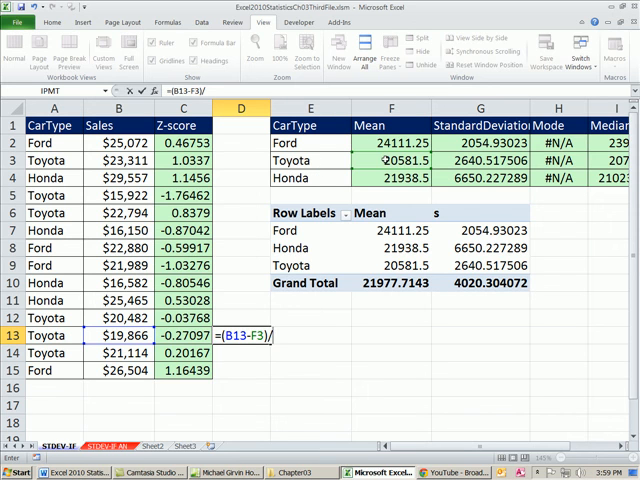
pyautogui.press('Enter')
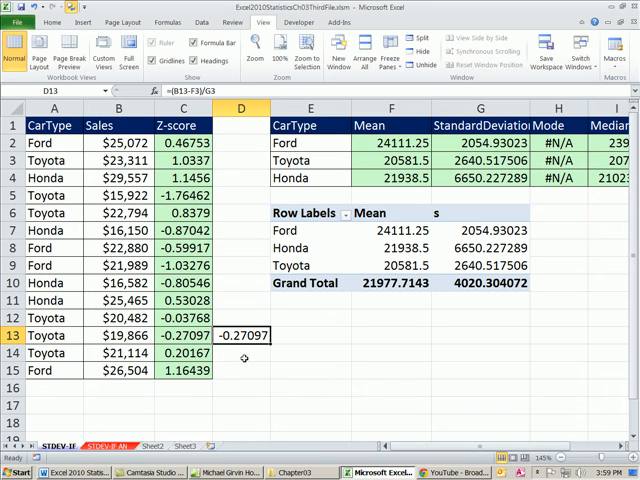
pyautogui.moveTo(288, 347)
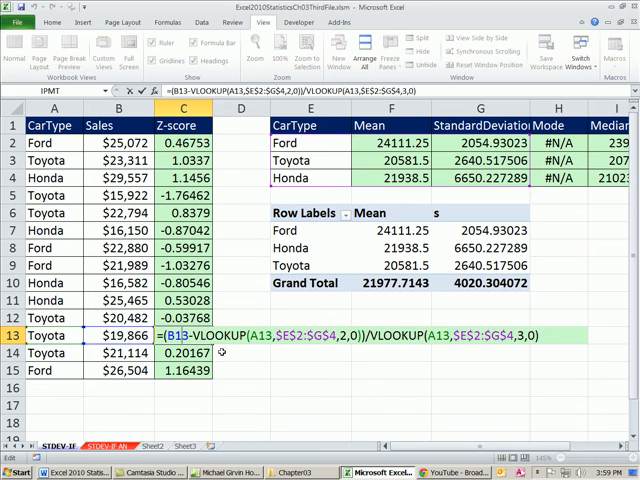
pyautogui.press('Enter')
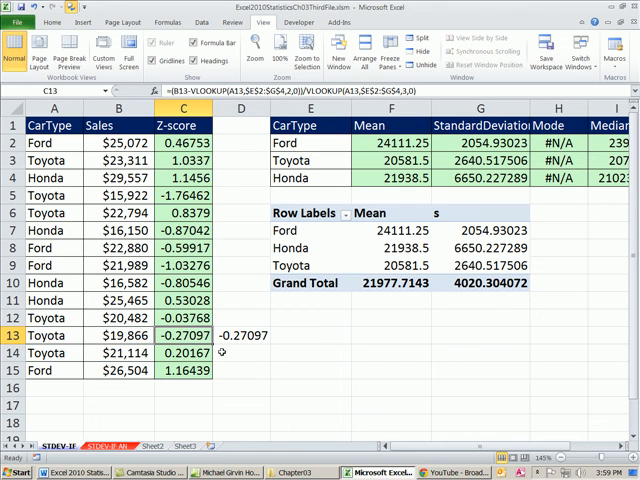